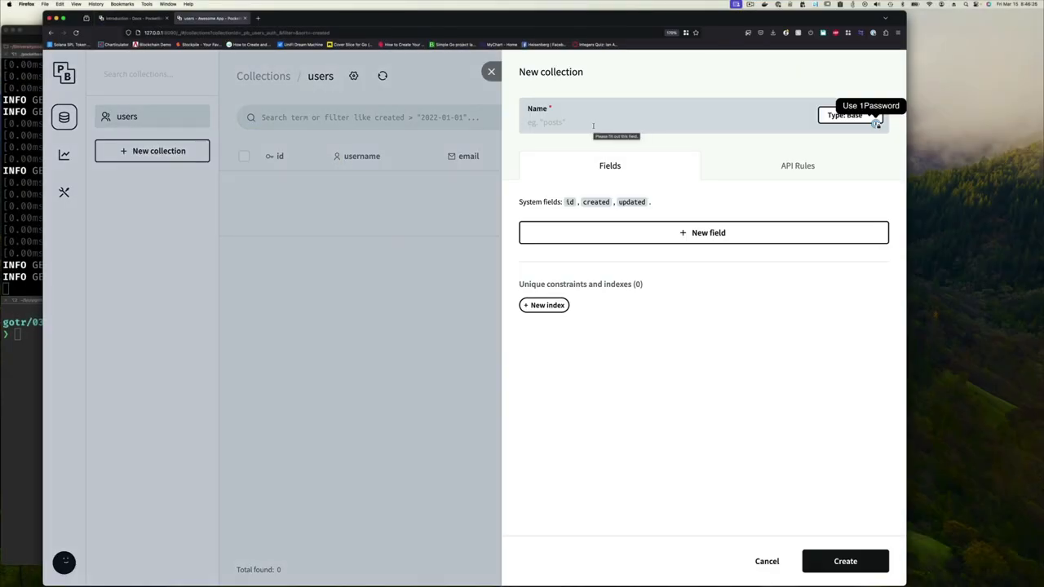
Name the collection 'items' and add name, description and a price field
type("items")
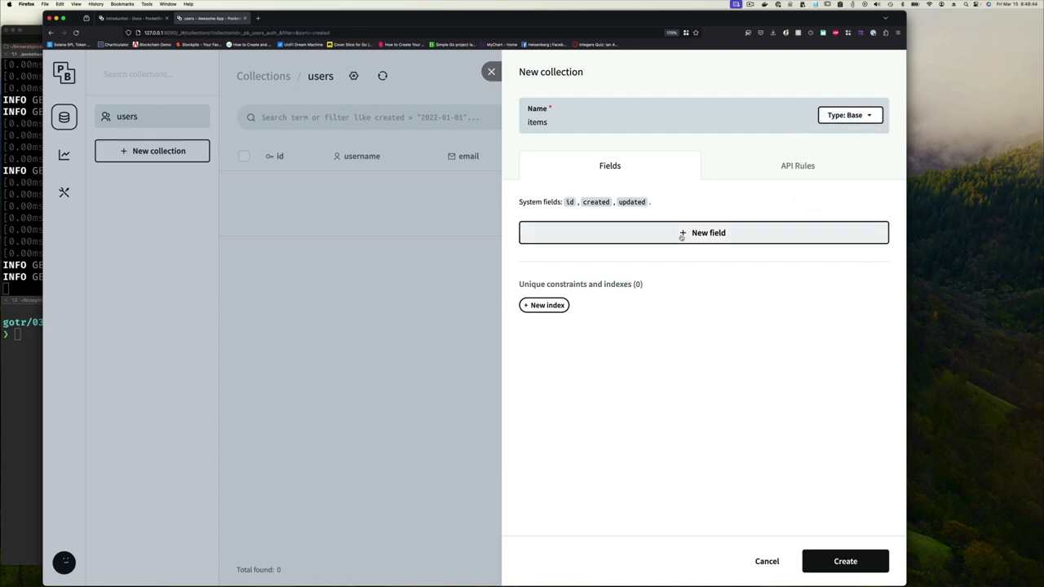
left_click(703, 232)
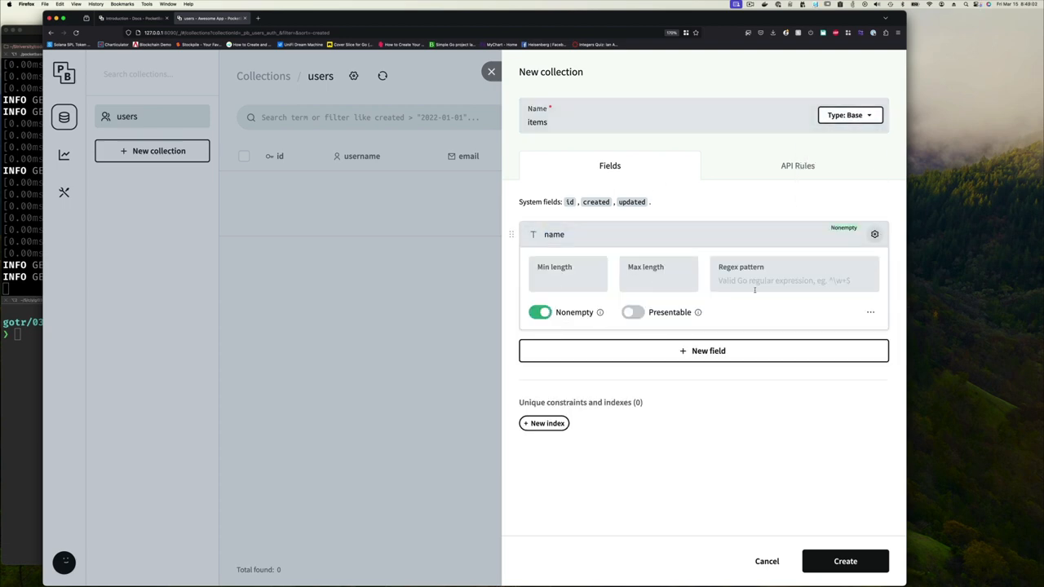
left_click(703, 351)
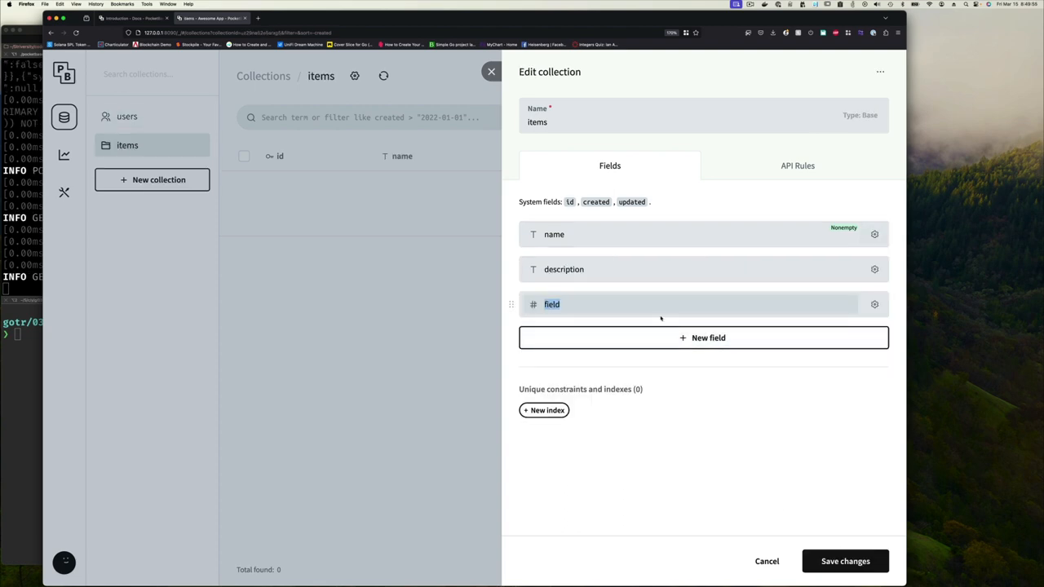
type("price")
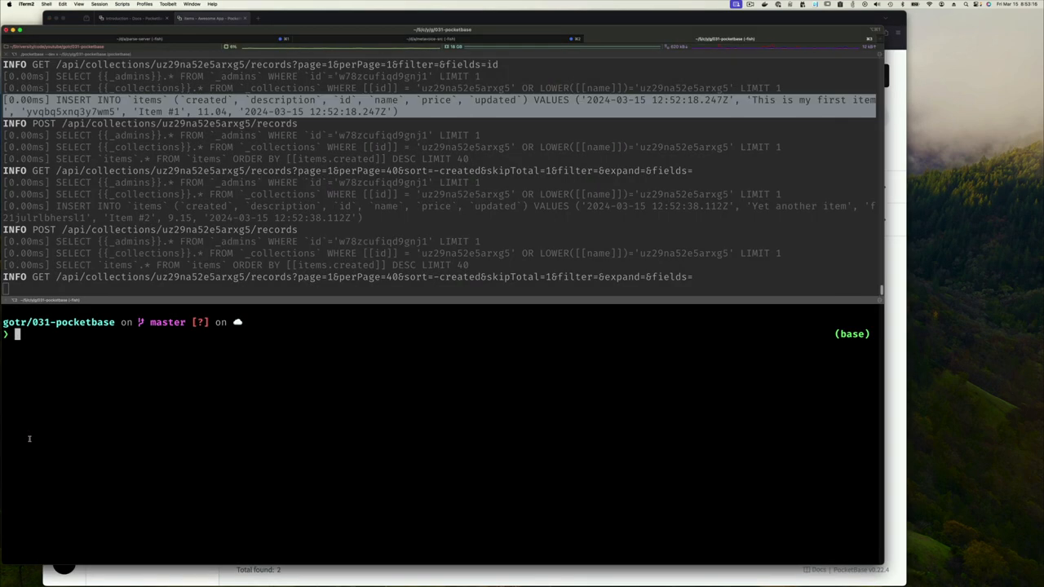
Enter an http :8090/api/collections/items/records request at the prompt
type("http :8090/api/collections/widgets/records/pecdzpevsrsxnvp/token")
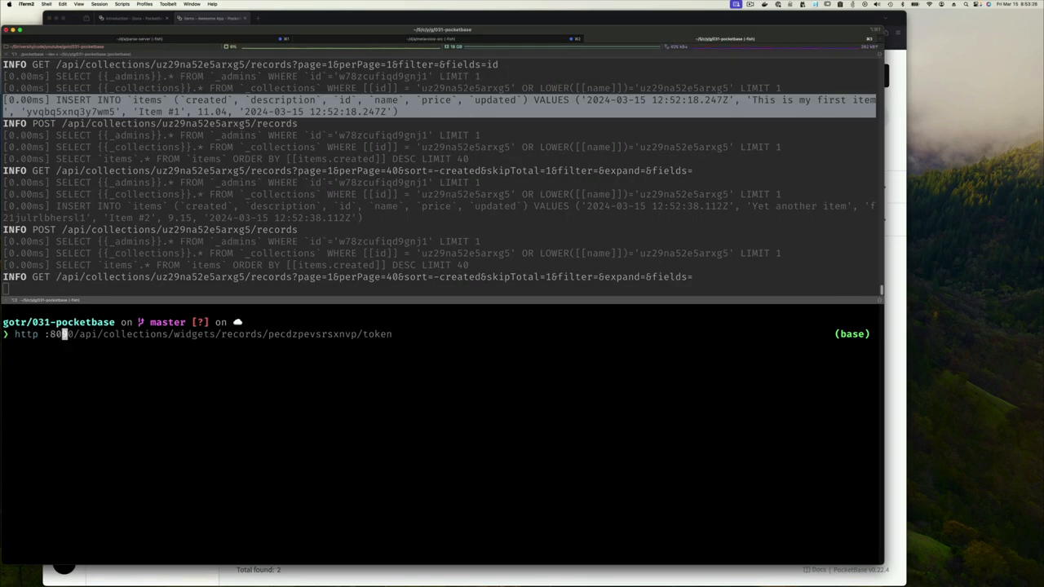
type("items/records")
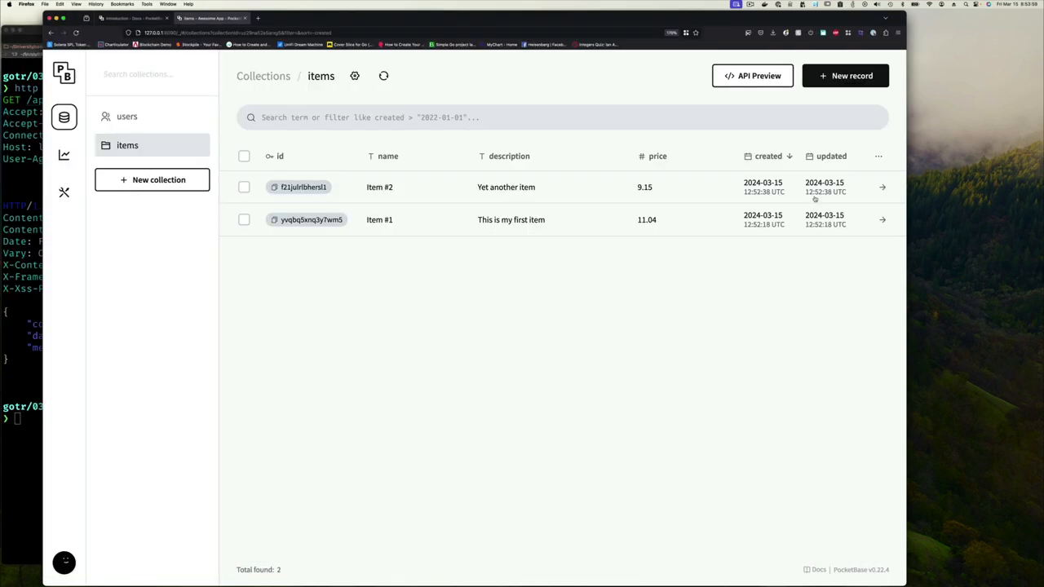
View the items collection's admin-only API rules in its settings
left_click(354, 75)
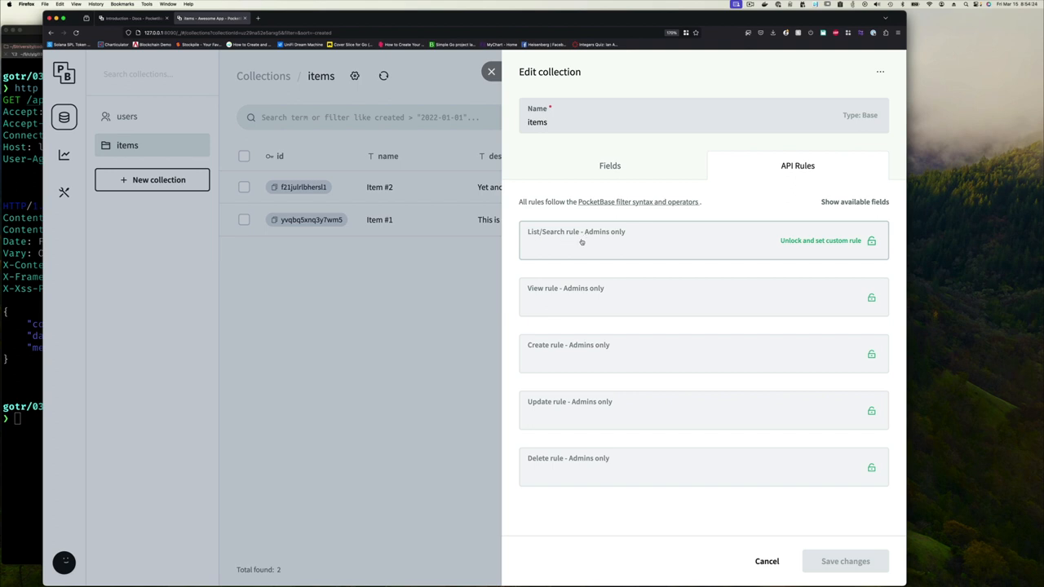
left_click(819, 242)
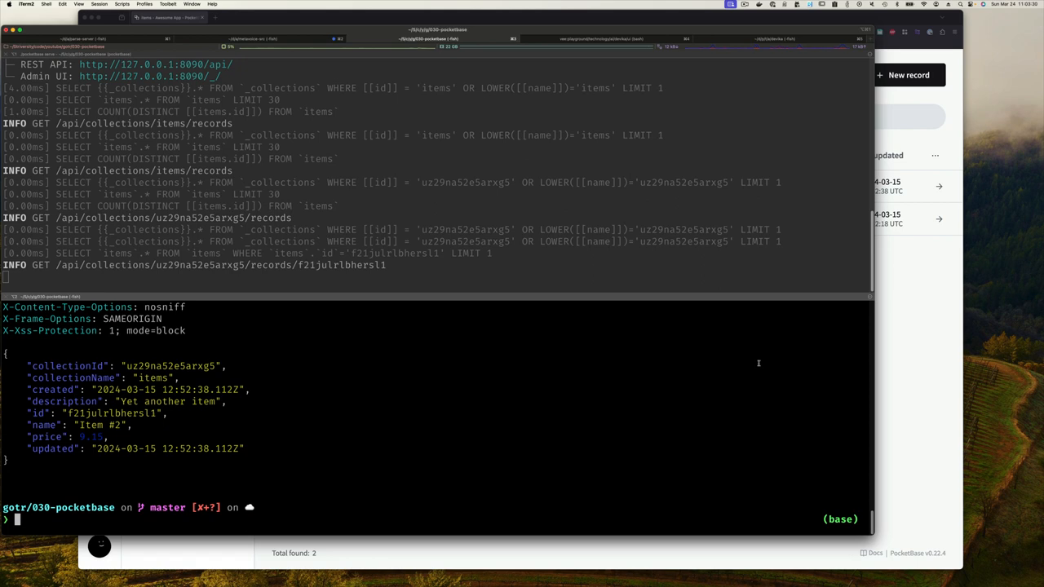
mouse_move(773, 388)
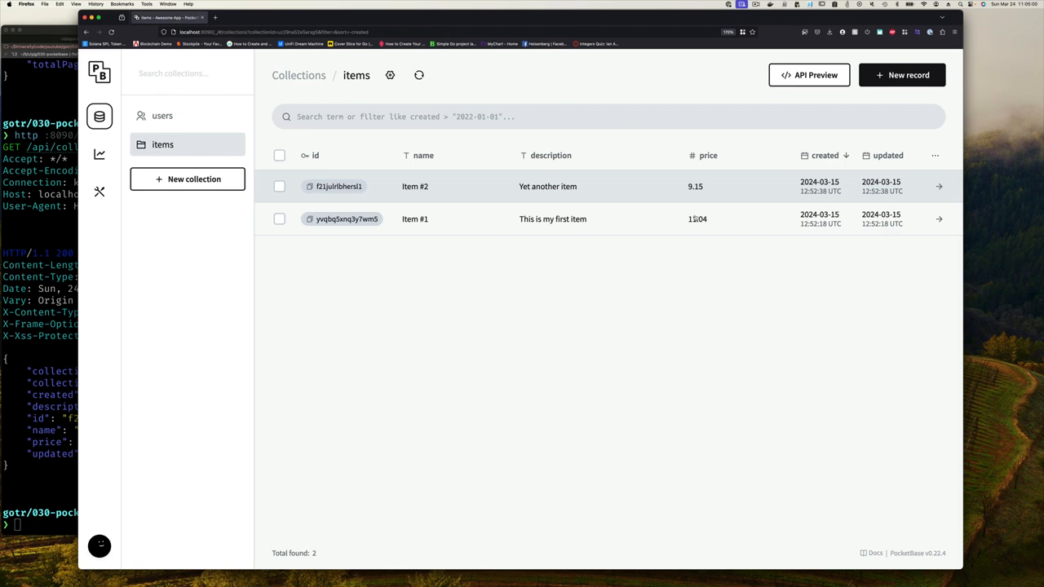
Show the create-record API documentation for the items collection
left_click(708, 155)
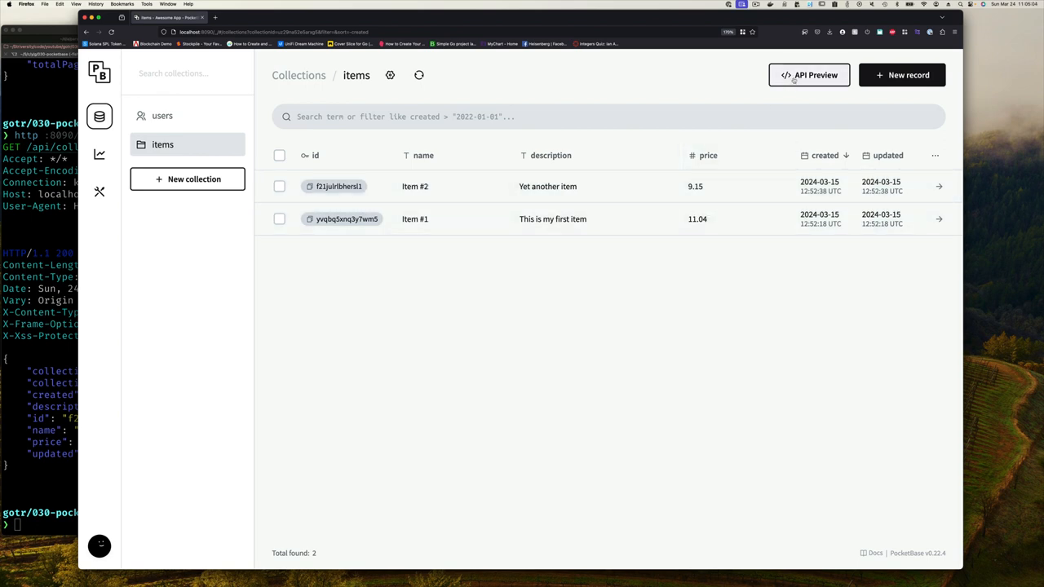
left_click(809, 75)
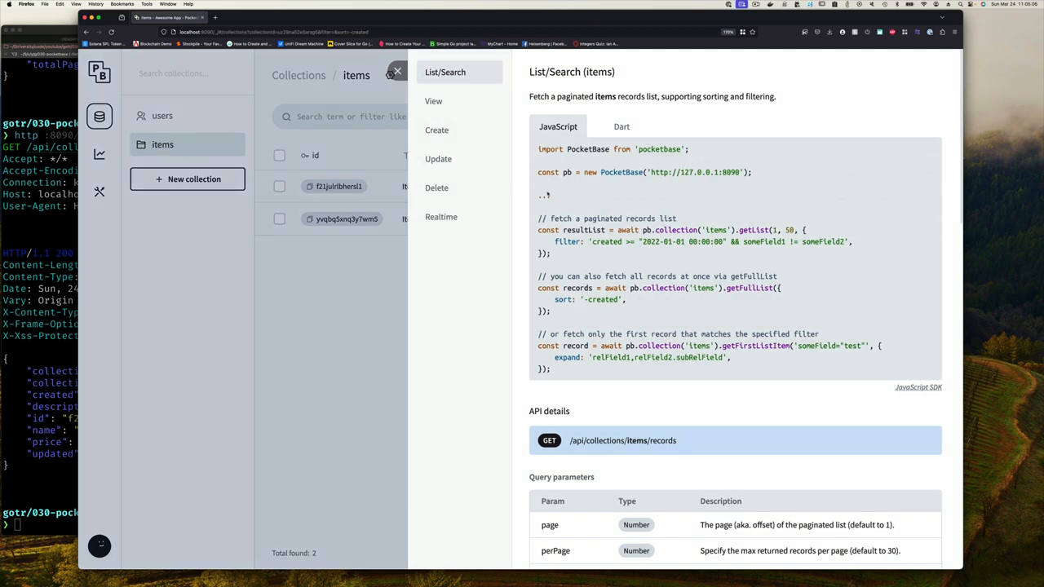
left_click(437, 130)
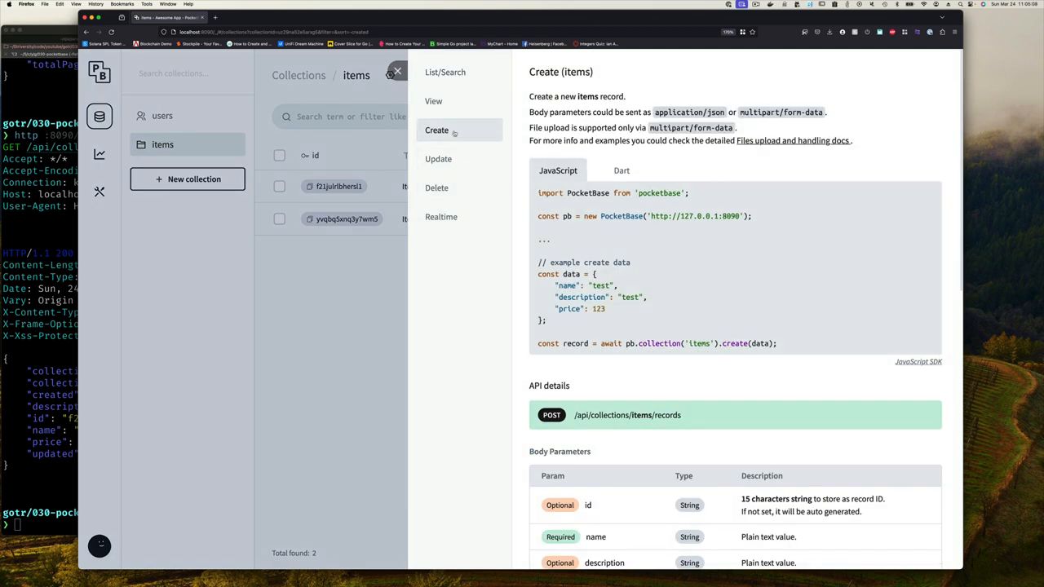
Scroll through body and query parameters down to the sample 200 JSON response
scroll("down", 3)
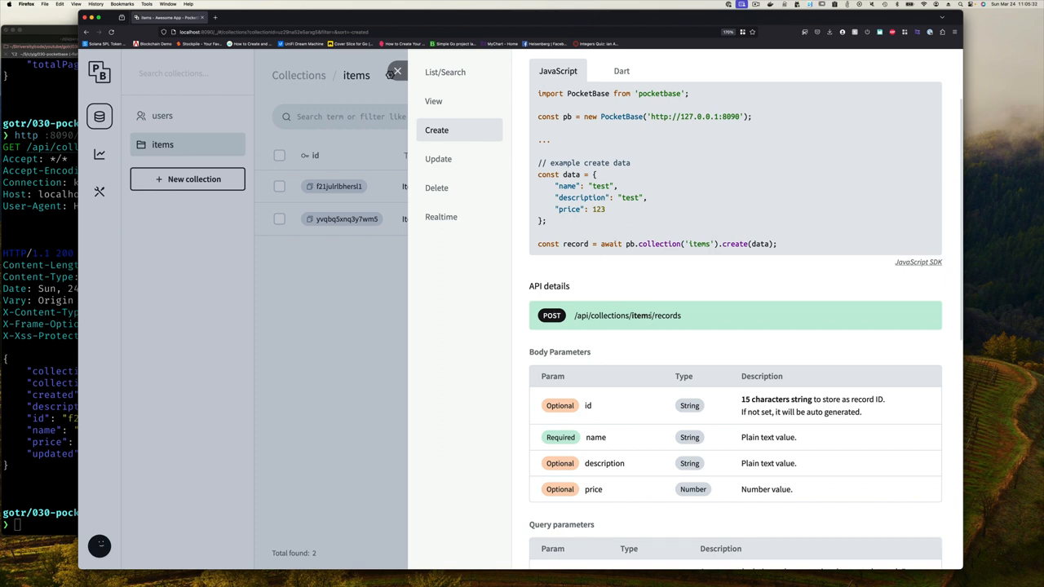
scroll("down", 3)
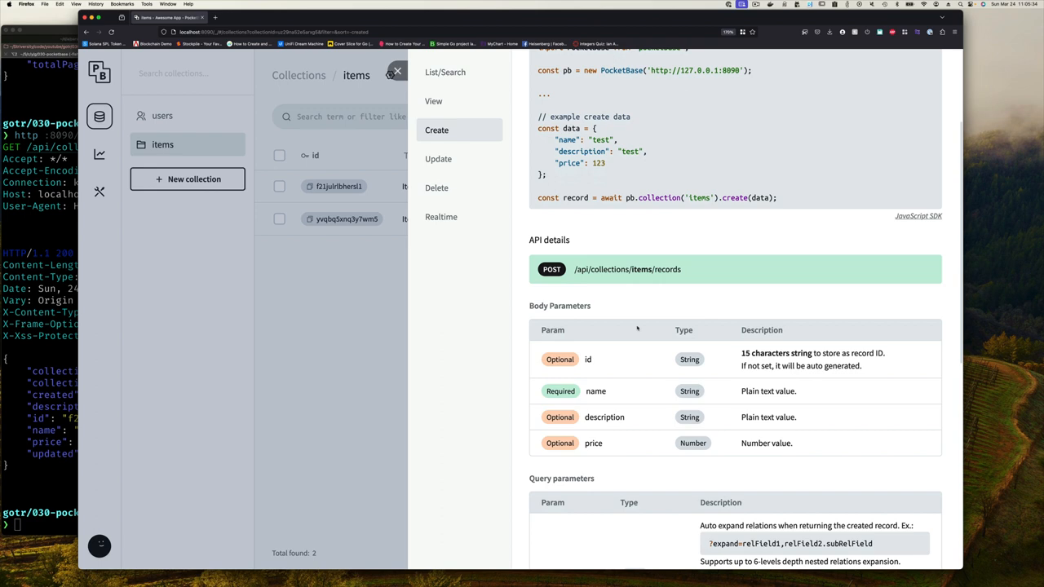
scroll("down", 3)
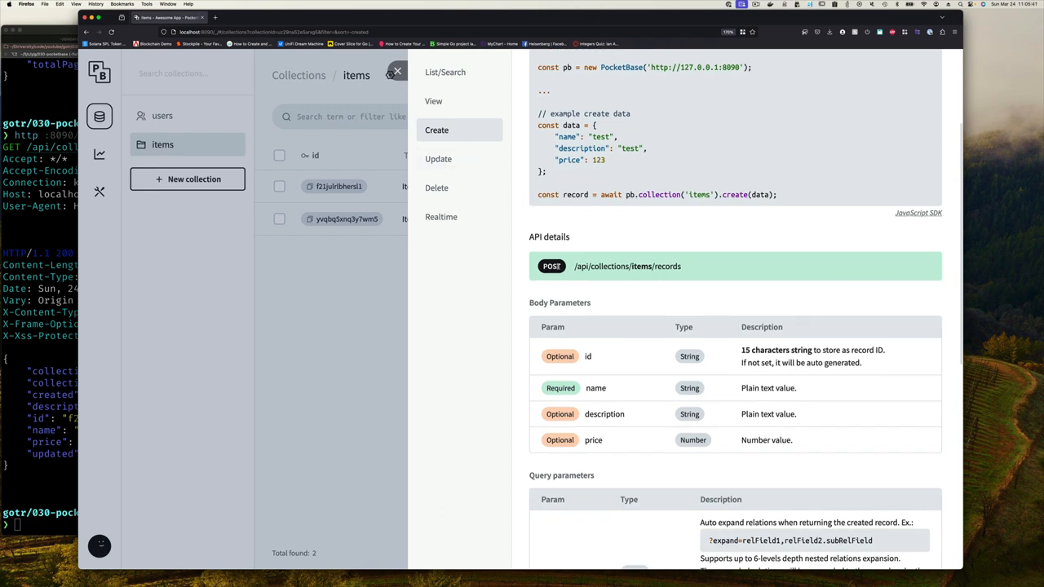
scroll("down", 3)
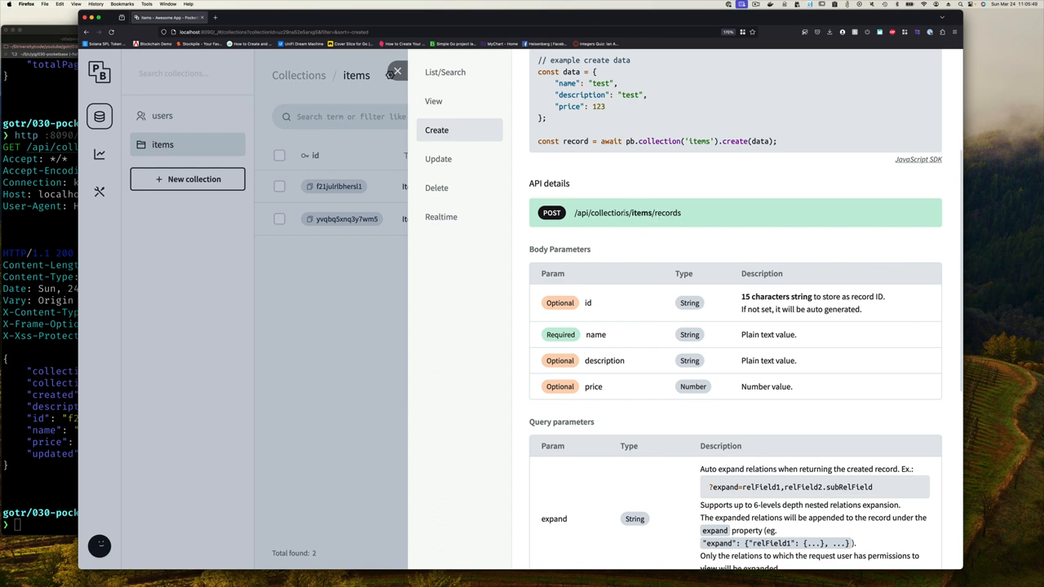
scroll("down", 3)
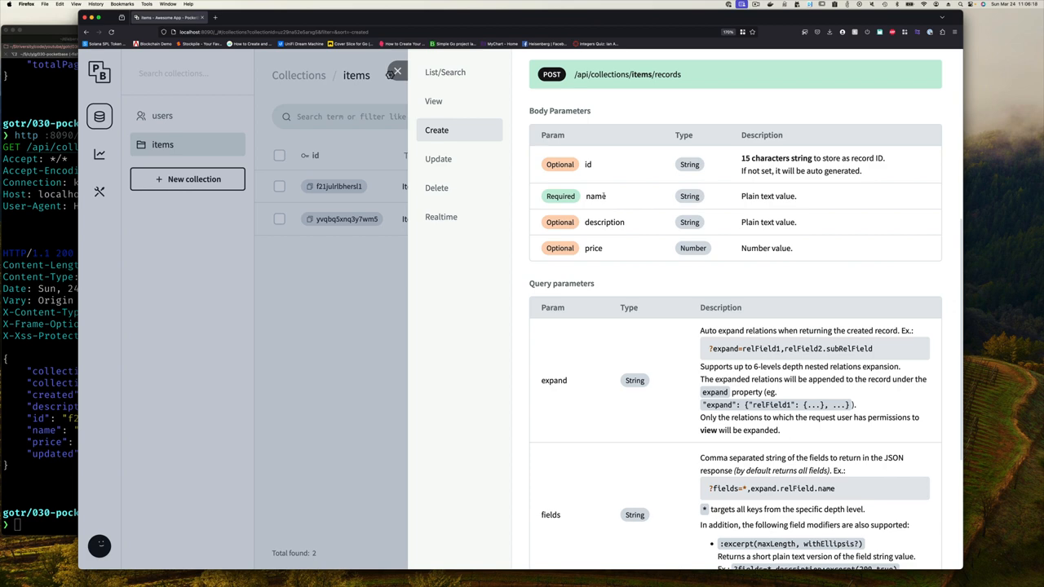
mouse_move(629, 246)
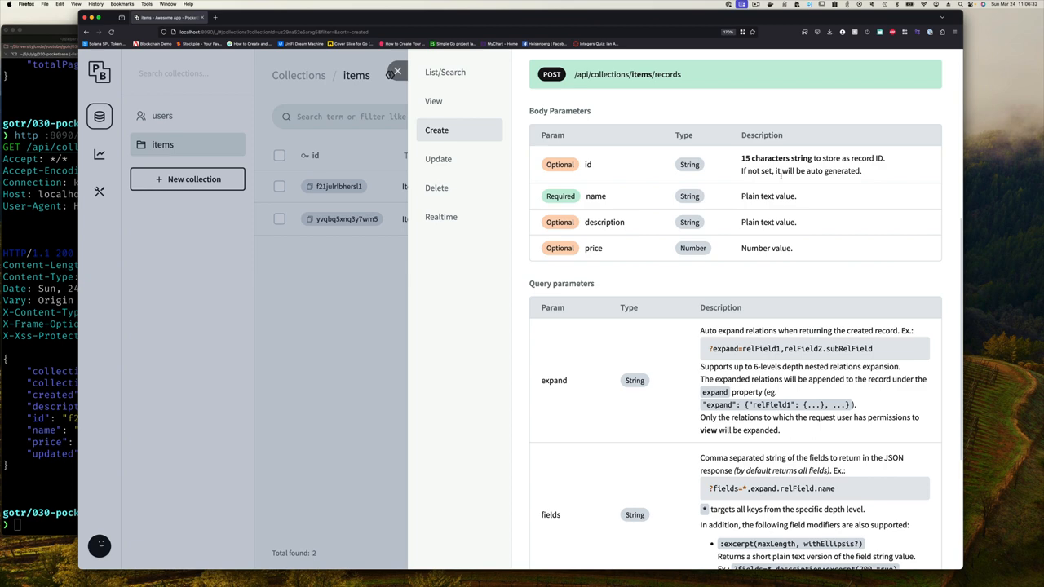
scroll("down", 3)
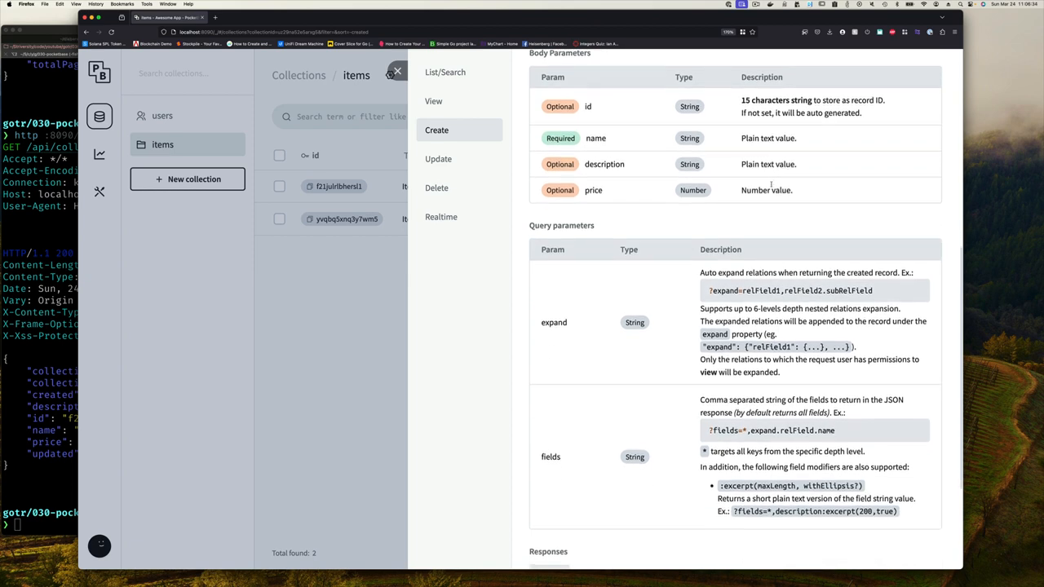
scroll("down", 3)
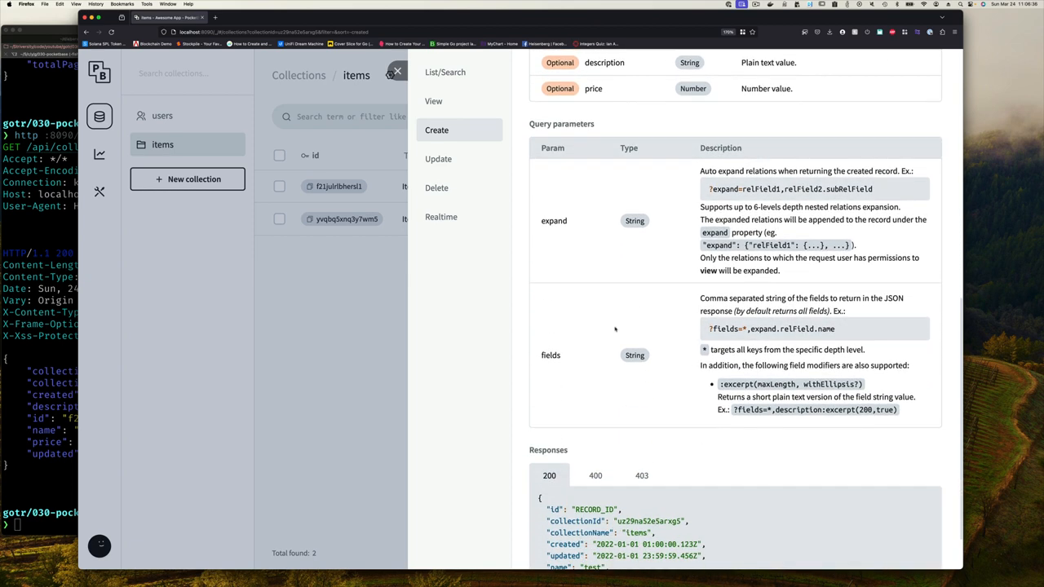
scroll("down", 3)
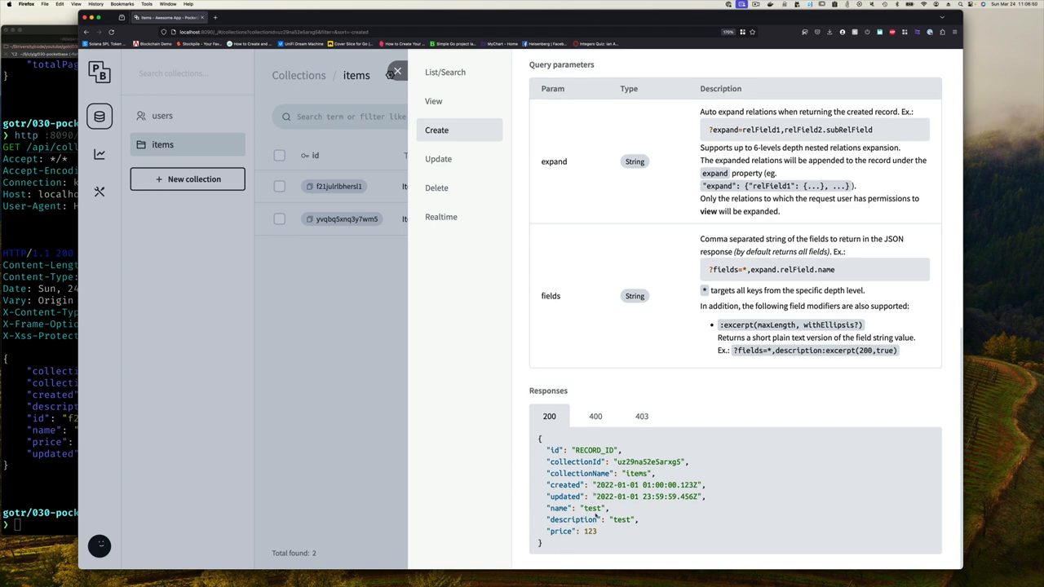
mouse_move(166, 268)
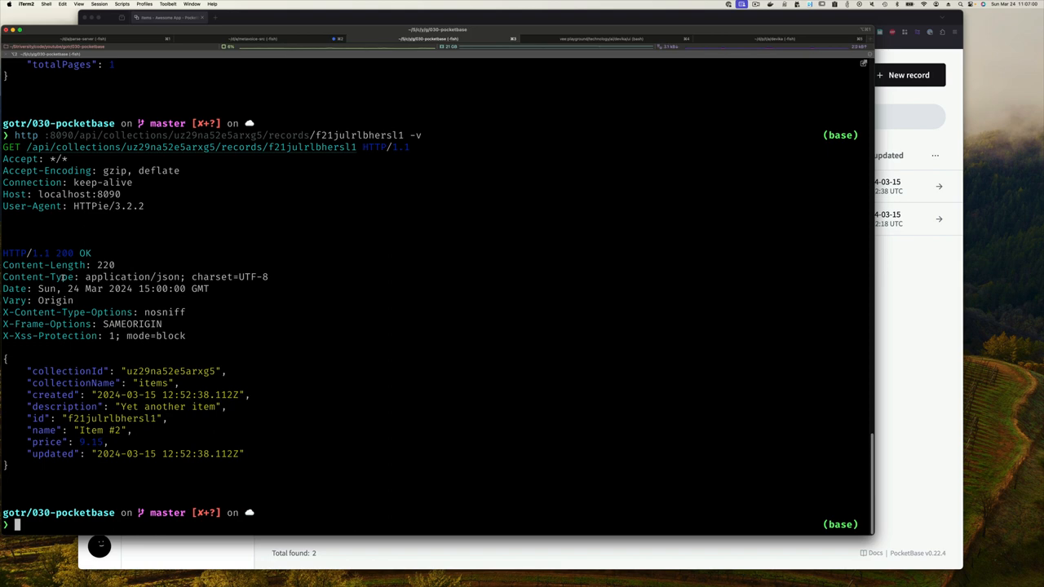
Recall the records request, drop the record id, add -v and name='Item #3'
type("http :8090/api/collections/uz29na52e5arxg5/records/f21julrlbhersl1 -v")
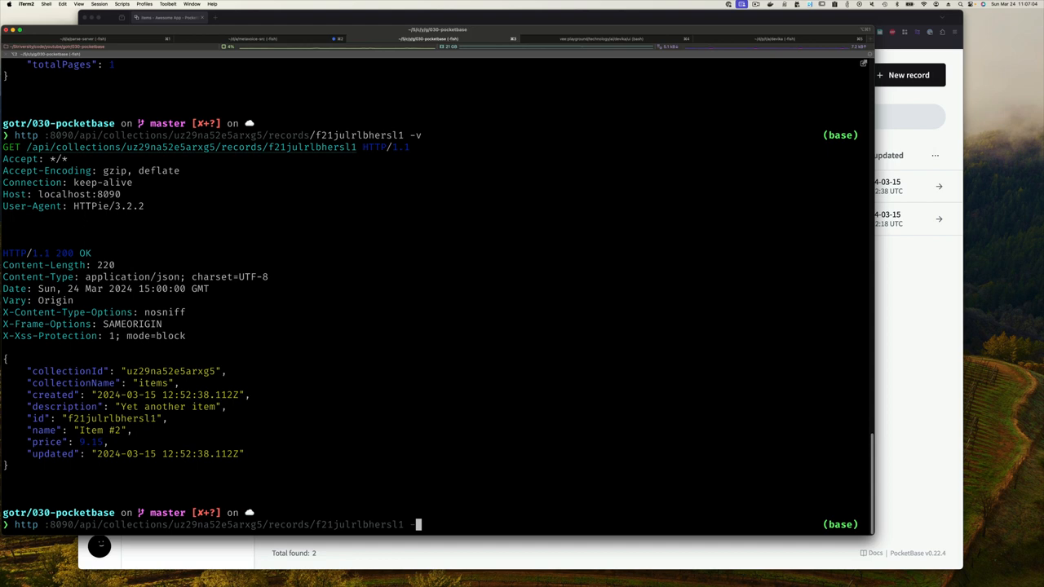
key("backspace")
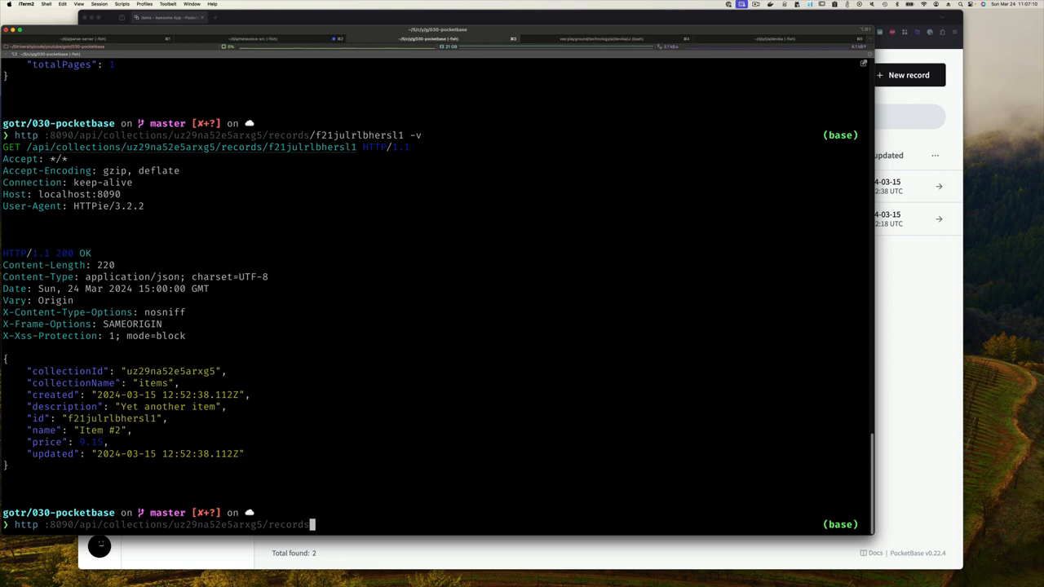
type("-v")
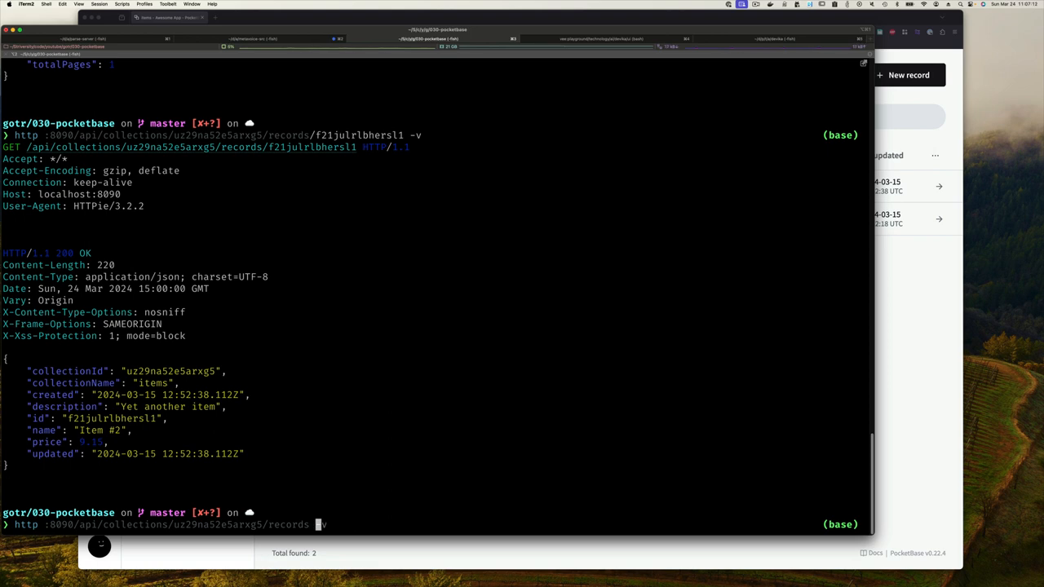
type("-v")
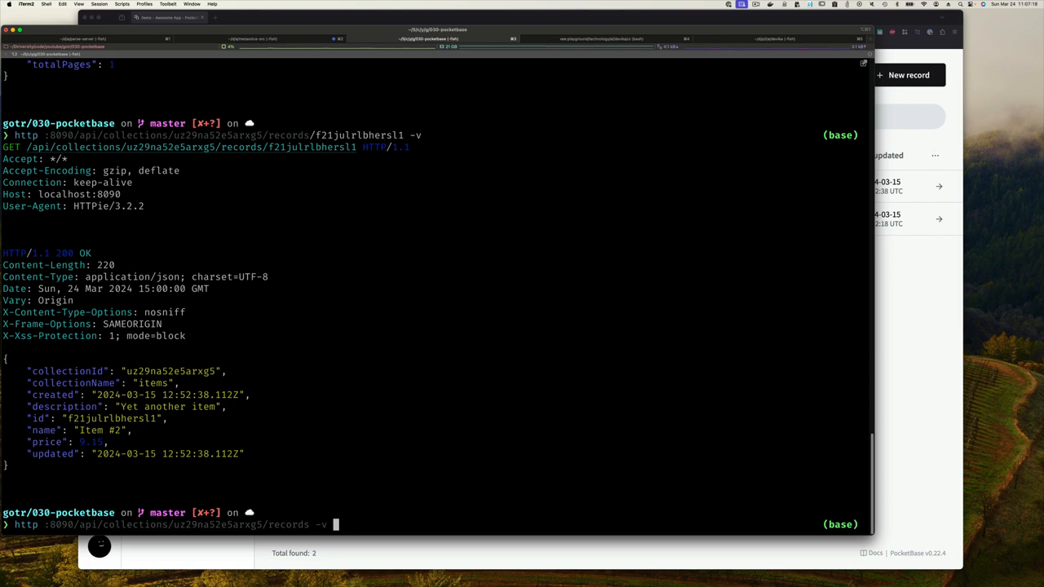
type("name")
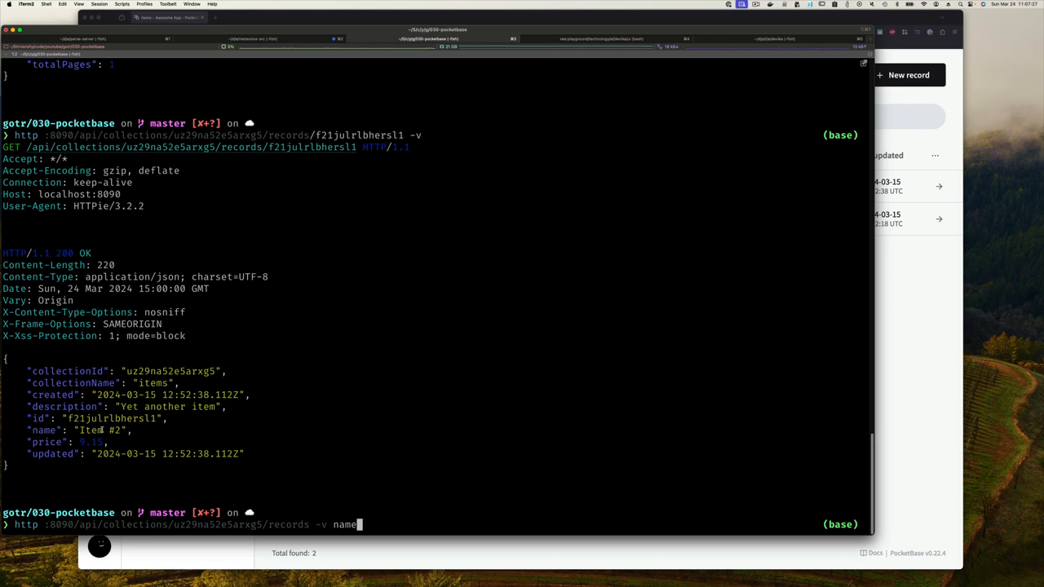
type("=p01/")
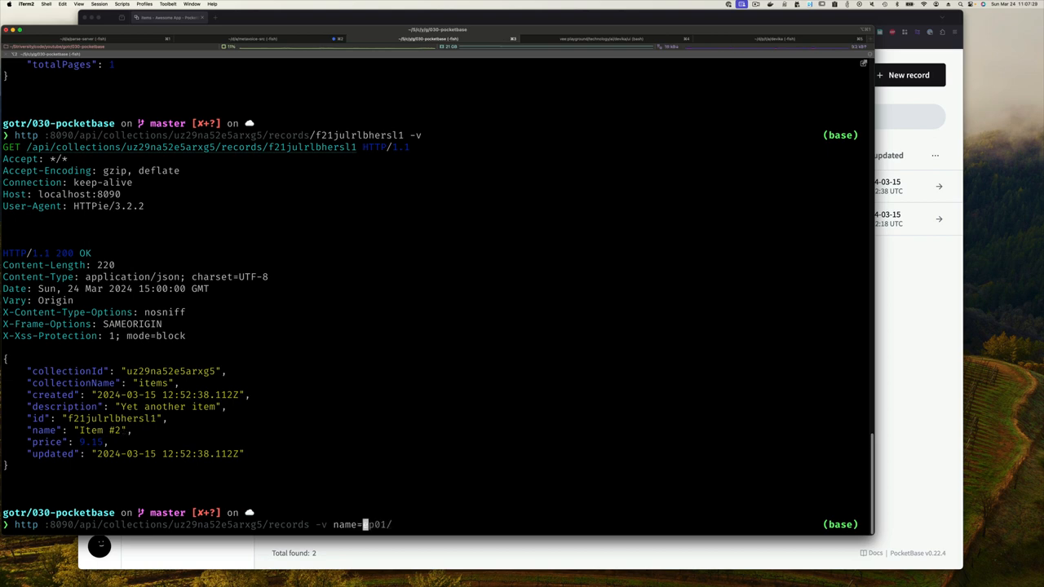
key("backspace")
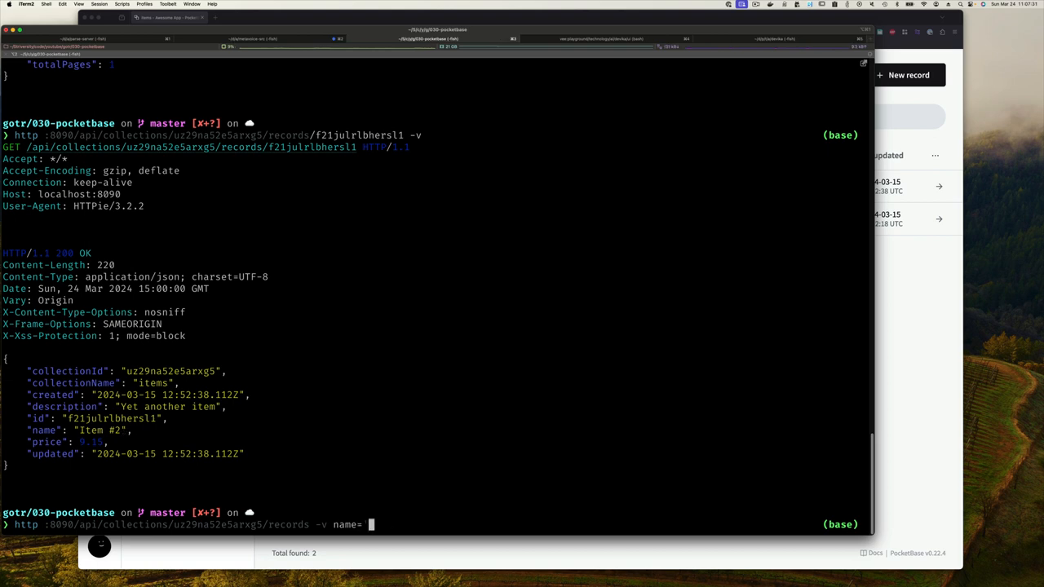
type("'Item #3'")
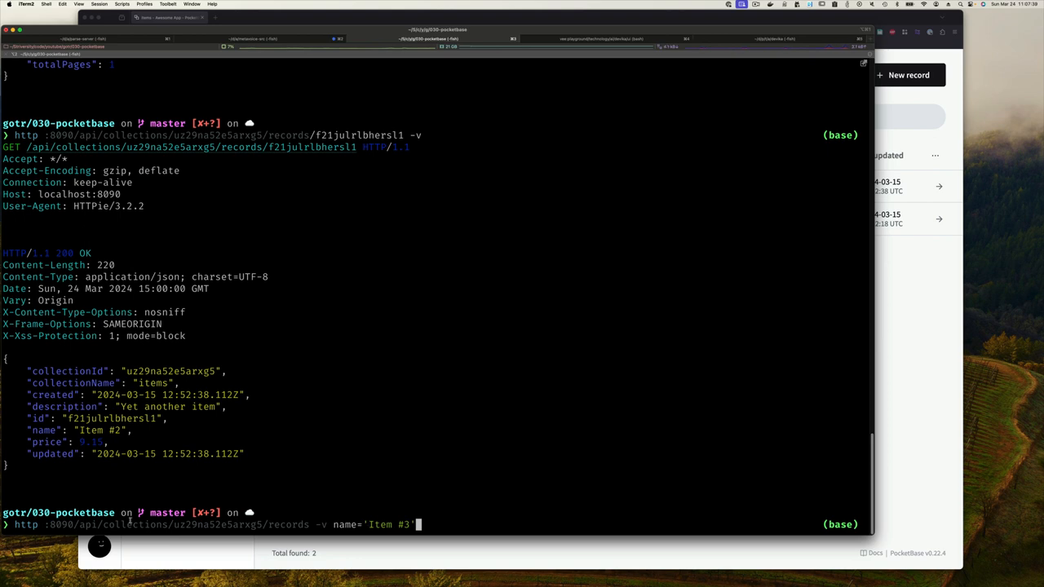
mouse_move(326, 518)
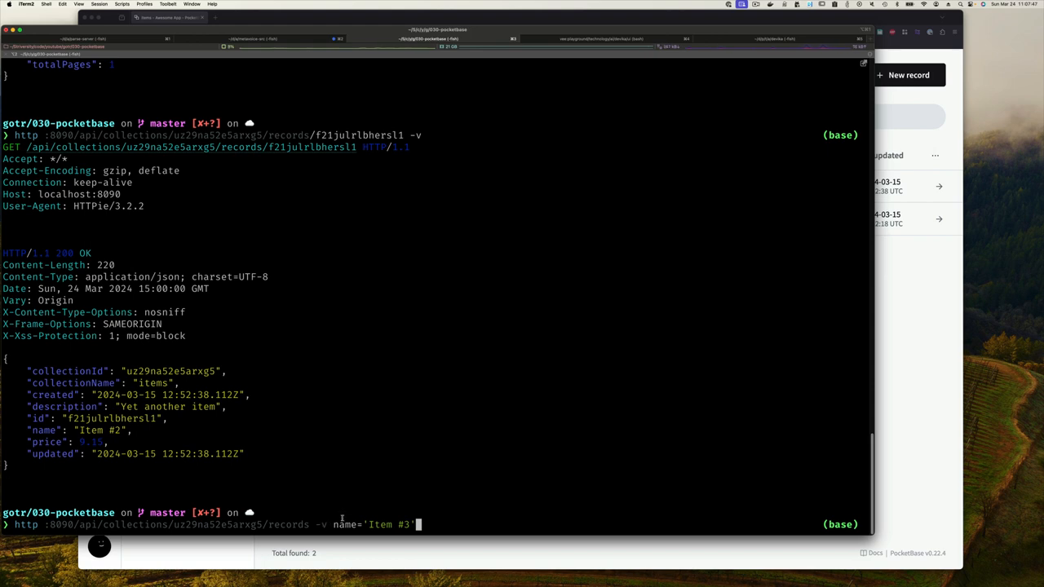
mouse_move(421, 526)
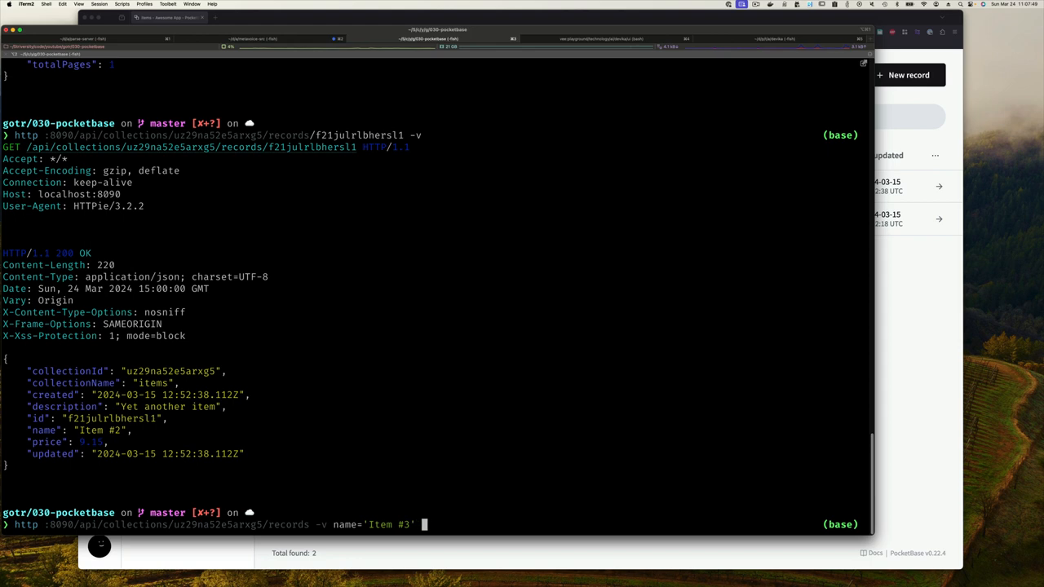
Add description 'This item was created from HTTPie' and price:=9.25, then send it for 200 OK
type("description")
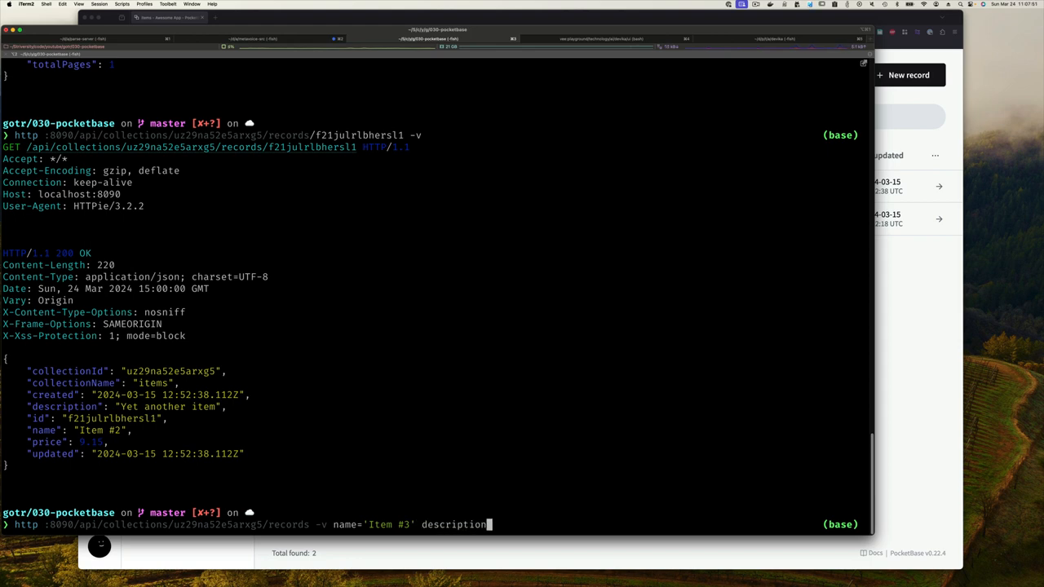
type("='")
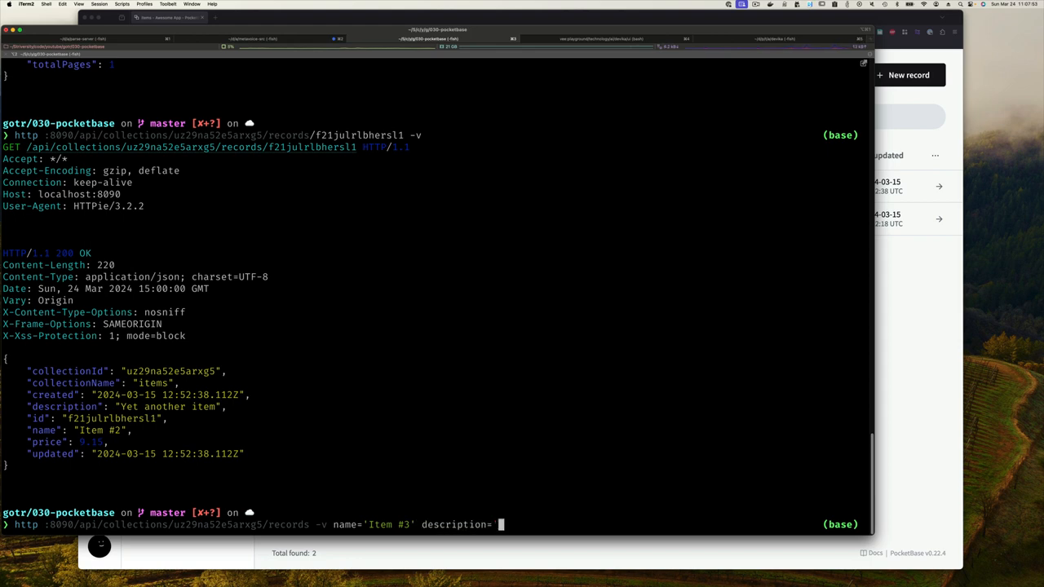
type("This iw")
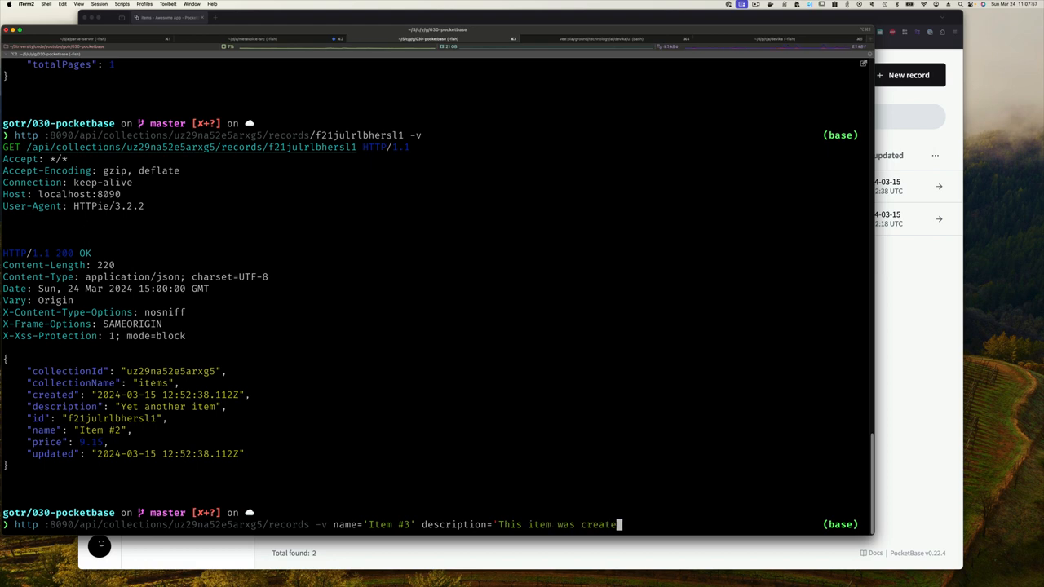
type("from")
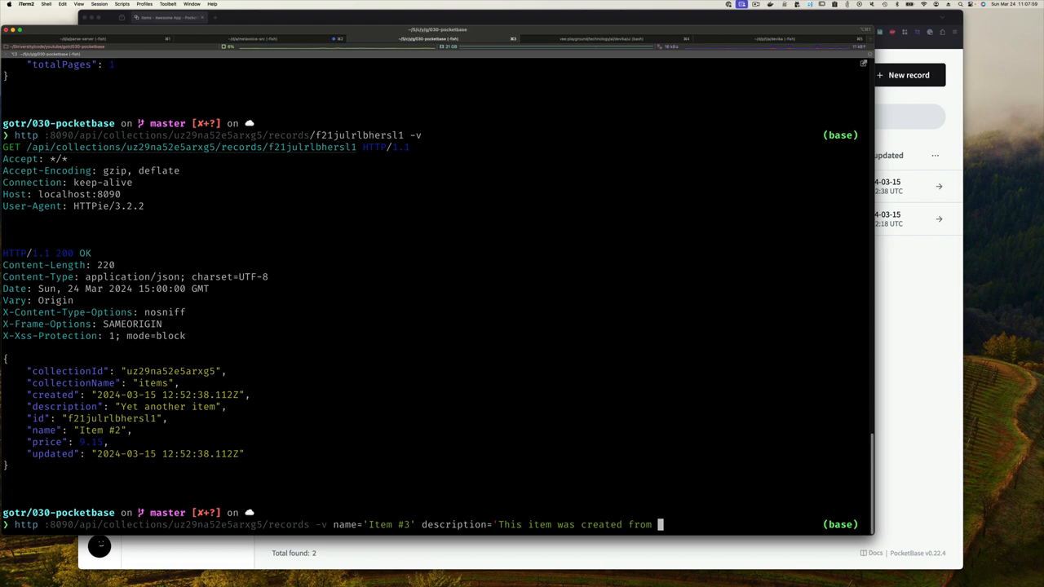
type("HTTPie'")
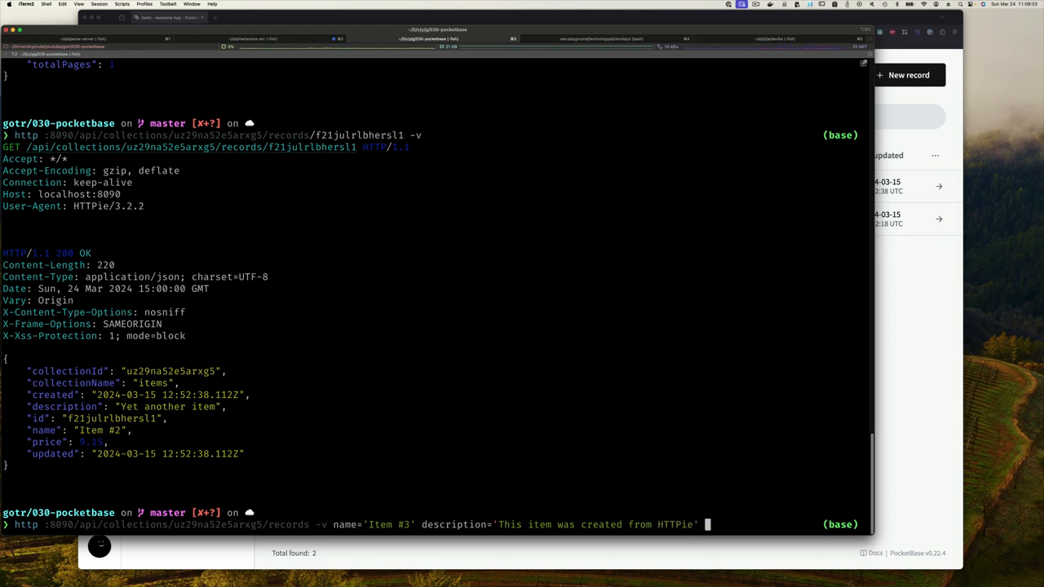
type("price")
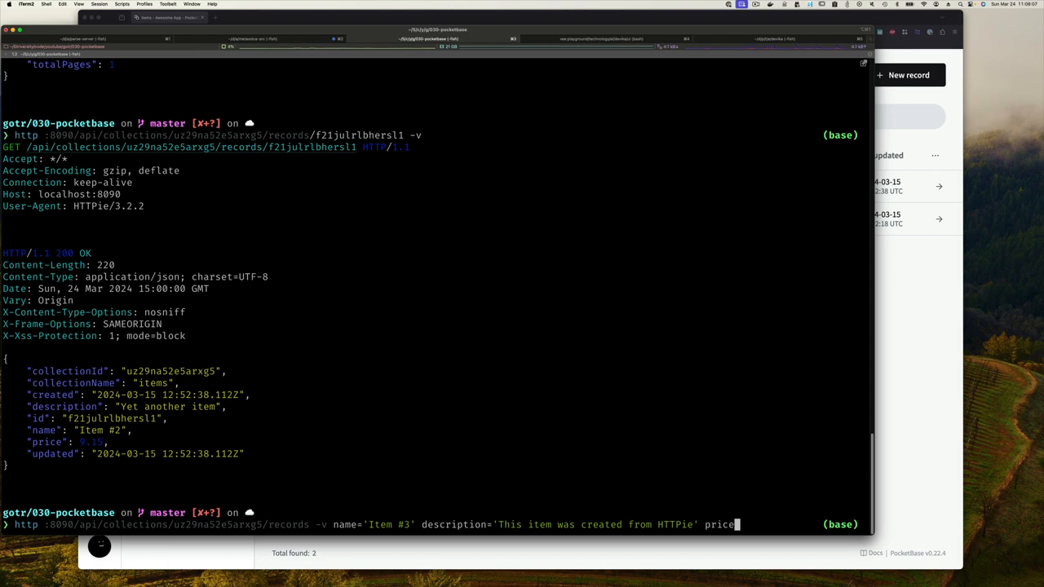
mouse_move(398, 532)
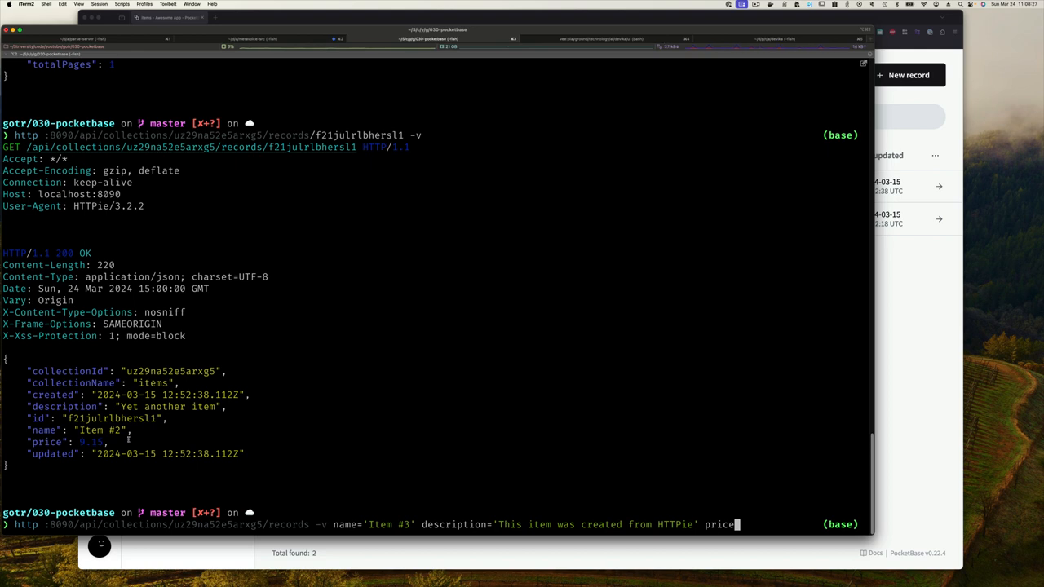
type(":='")
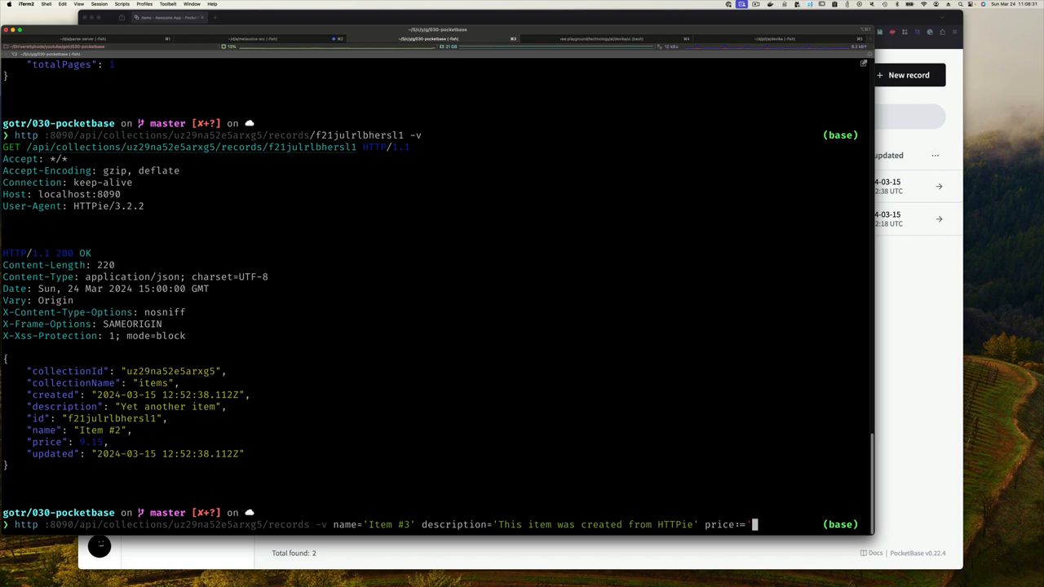
type("0")
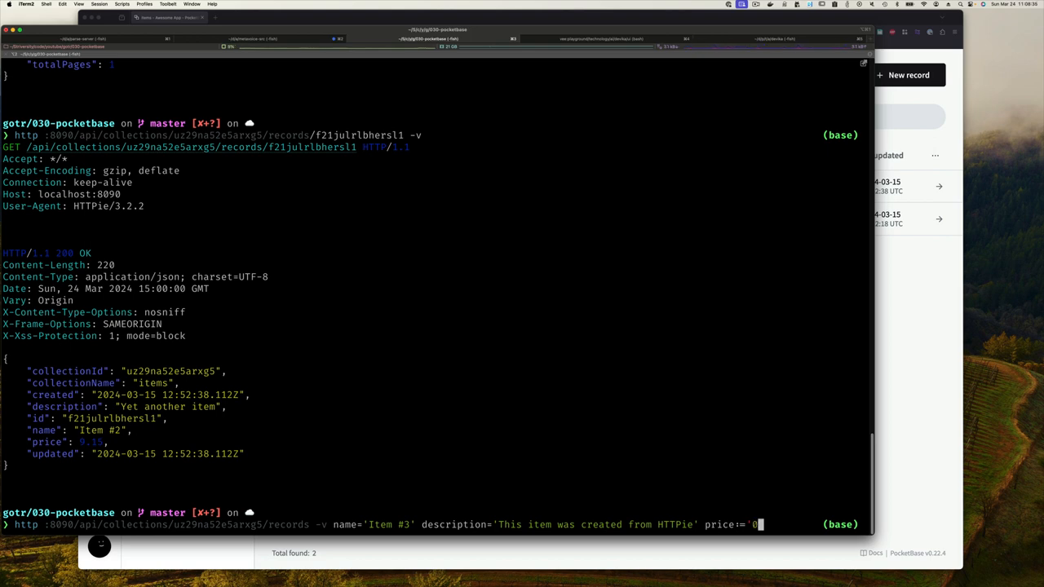
type("9.25")
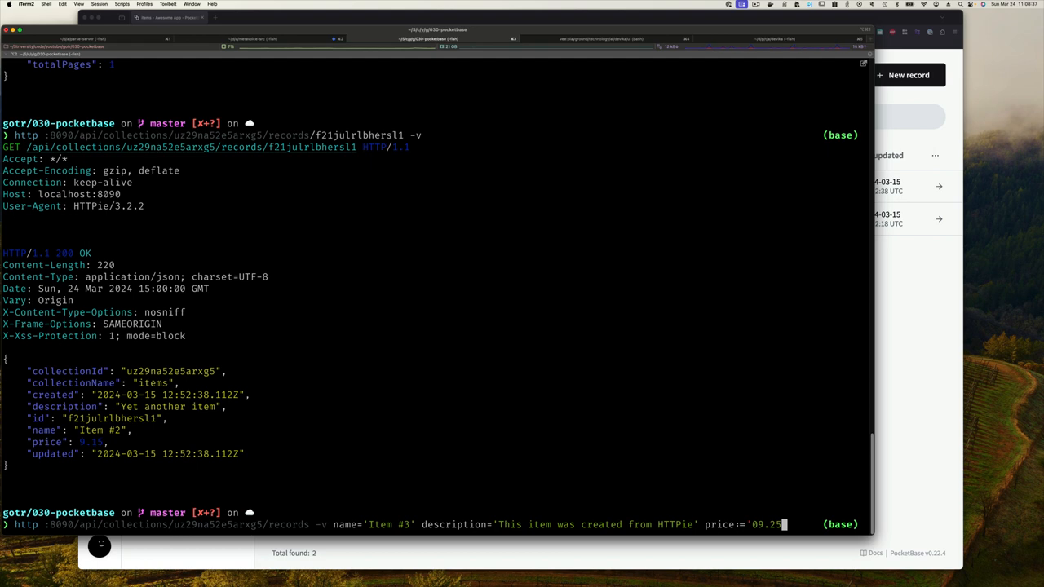
key("BackSpace")
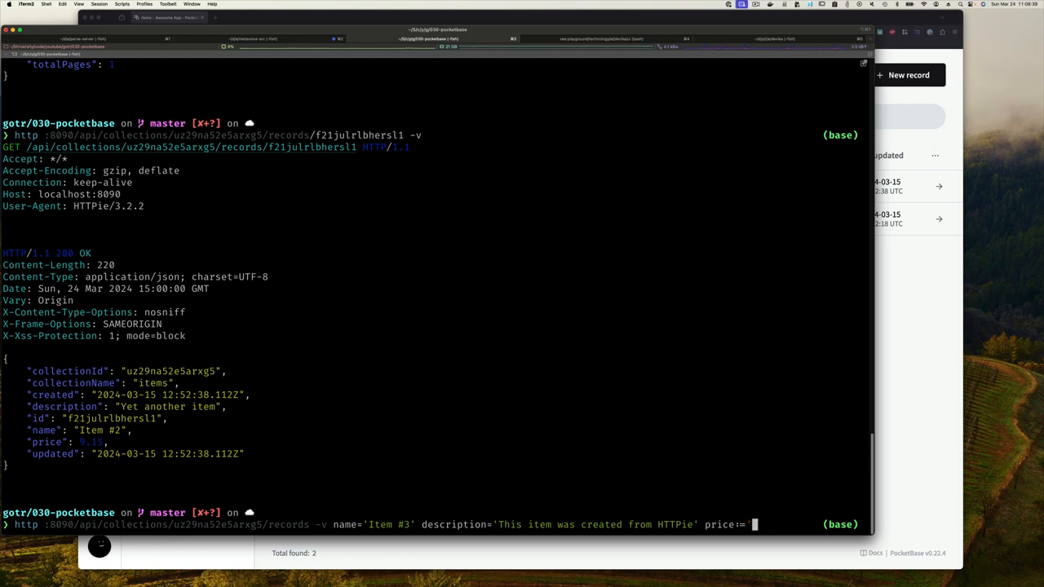
type("9.25'")
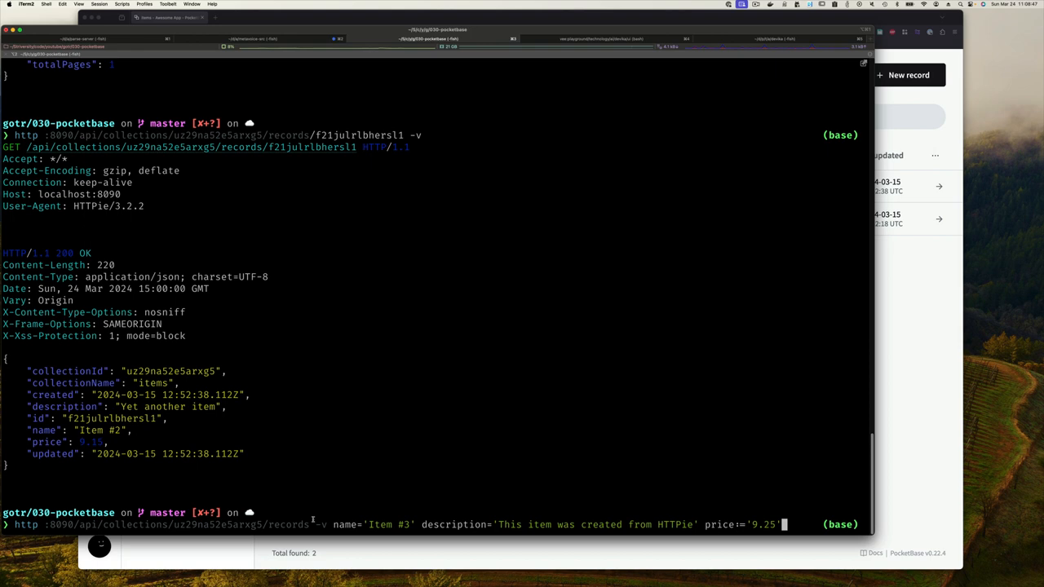
key("enter")
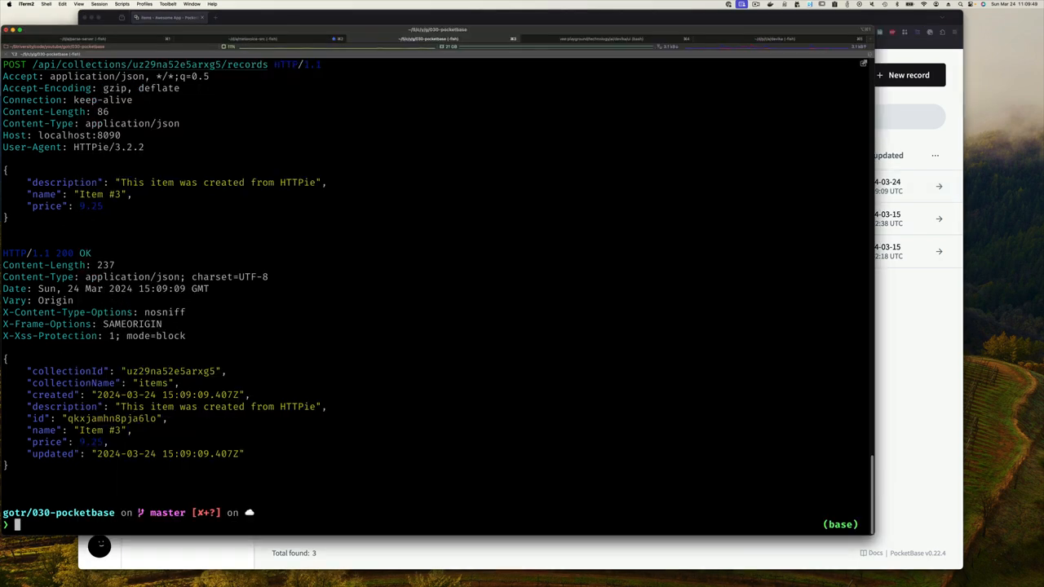
Post Item #4, 'created from HTTPie too', at price 7.70 by editing the last command
type("http :8090/api/collections/uz29na52e5arxg5/records name='Item #3' description='This item was created from HTTPie' price:='9.25' -v")
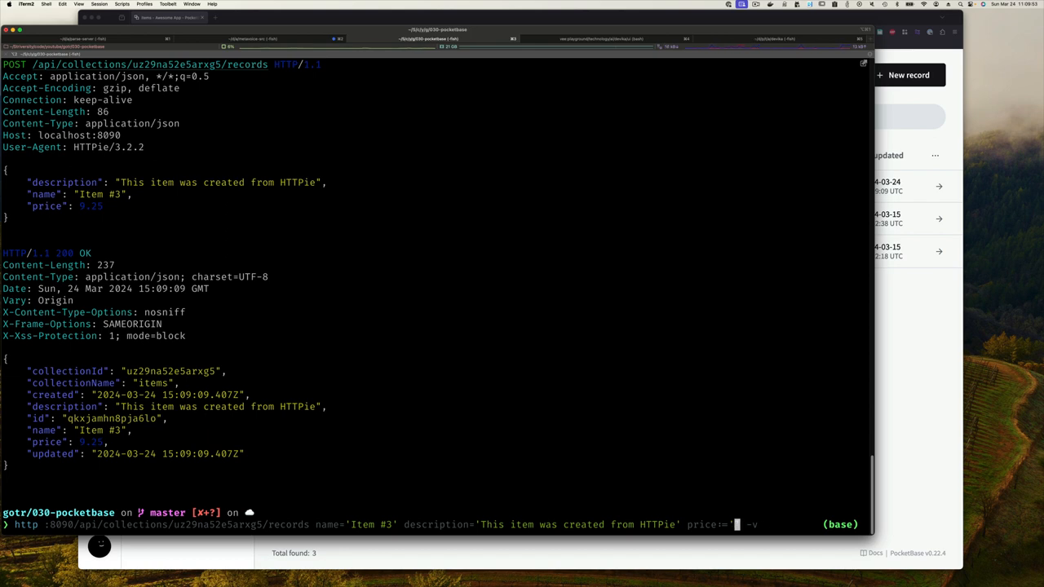
type("7.70")
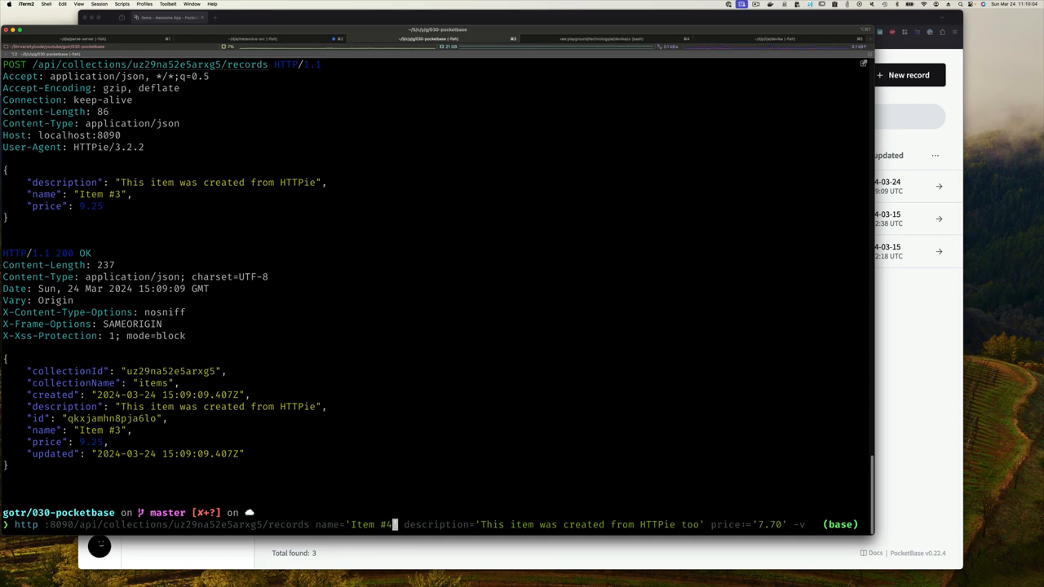
key("enter")
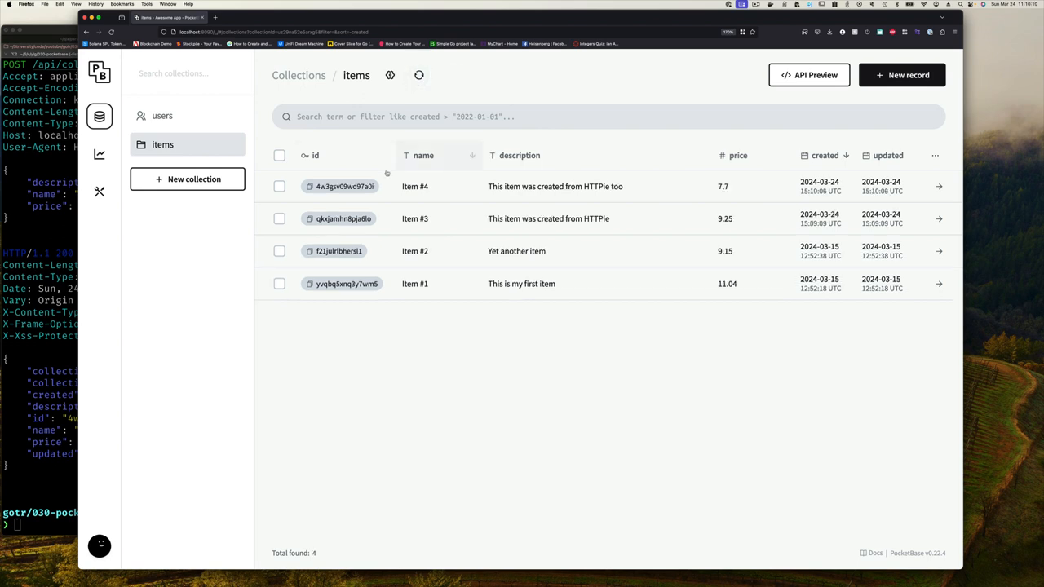
mouse_move(489, 245)
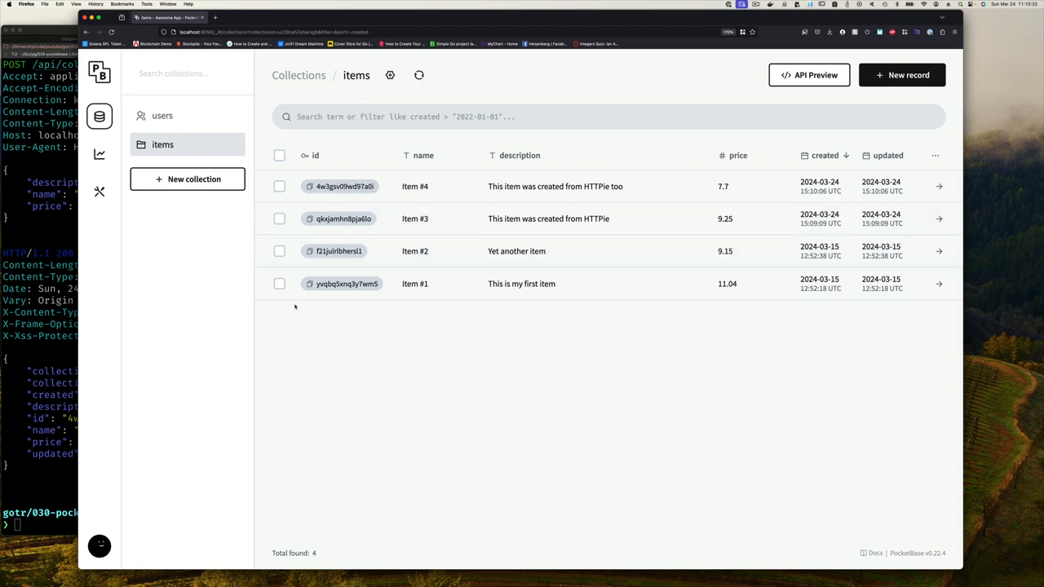
mouse_move(414, 218)
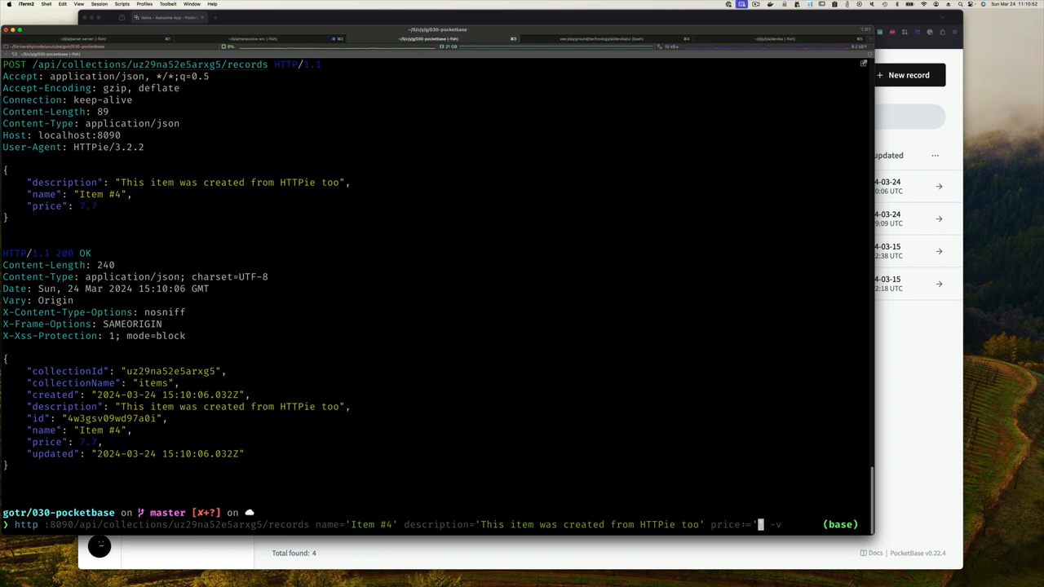
Draft an update body with description='Updated item', price 10.01 and a records/ path
type("10.01")
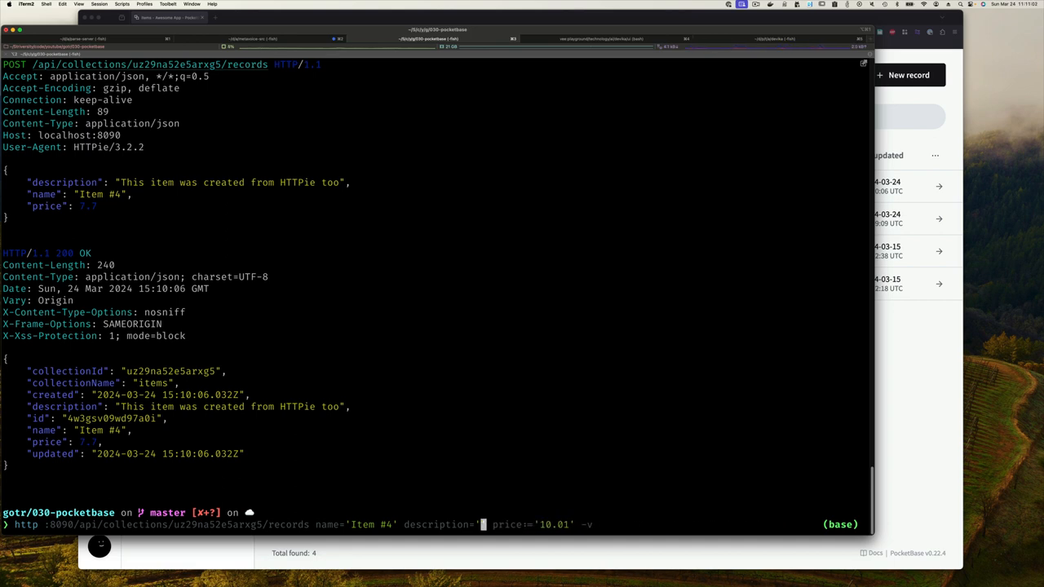
type("Updated item")
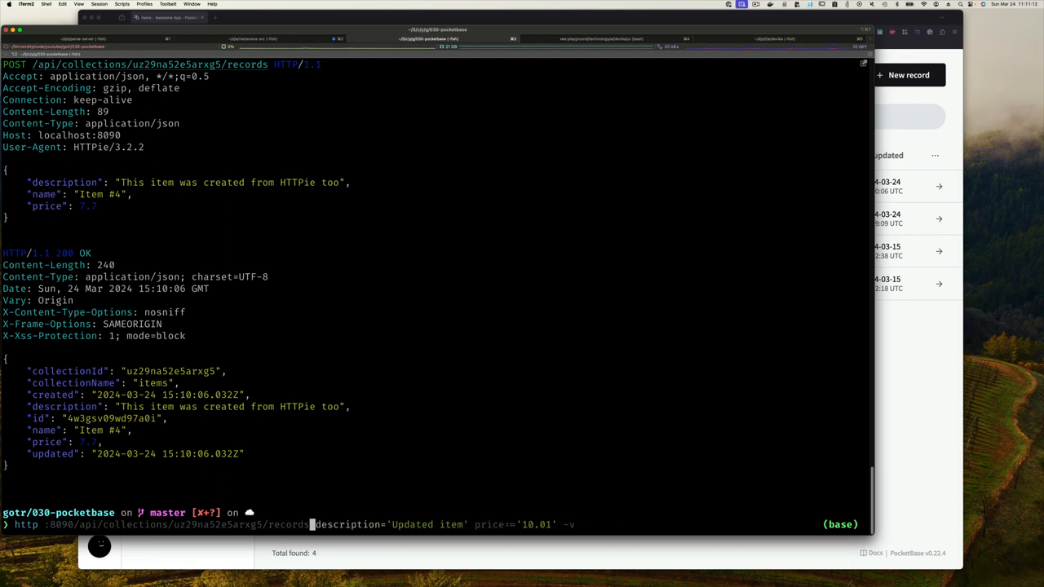
type("/")
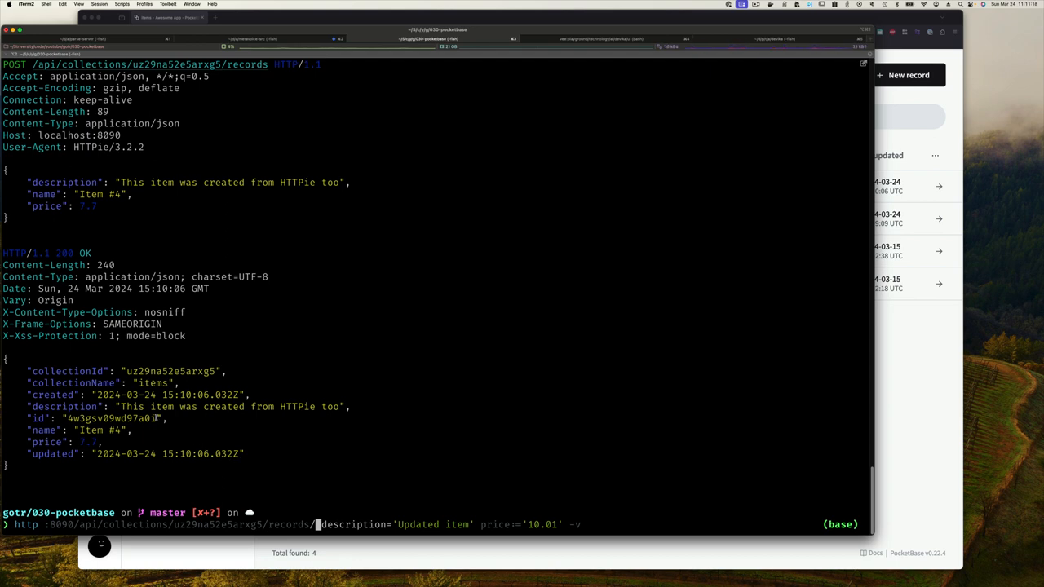
double_click(114, 418)
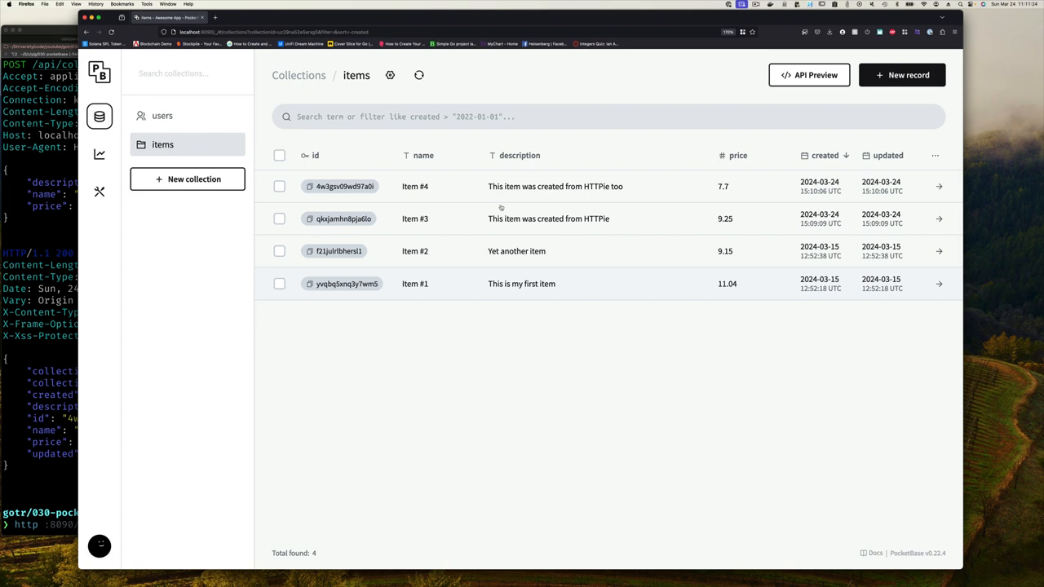
Consult the Update endpoint documentation and its body parameters for items
left_click(809, 75)
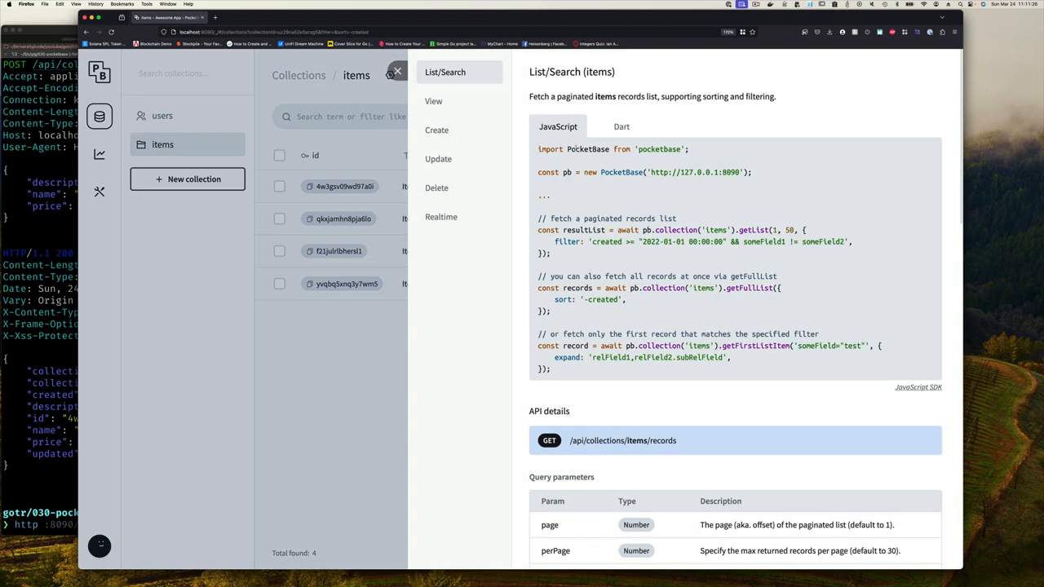
left_click(437, 158)
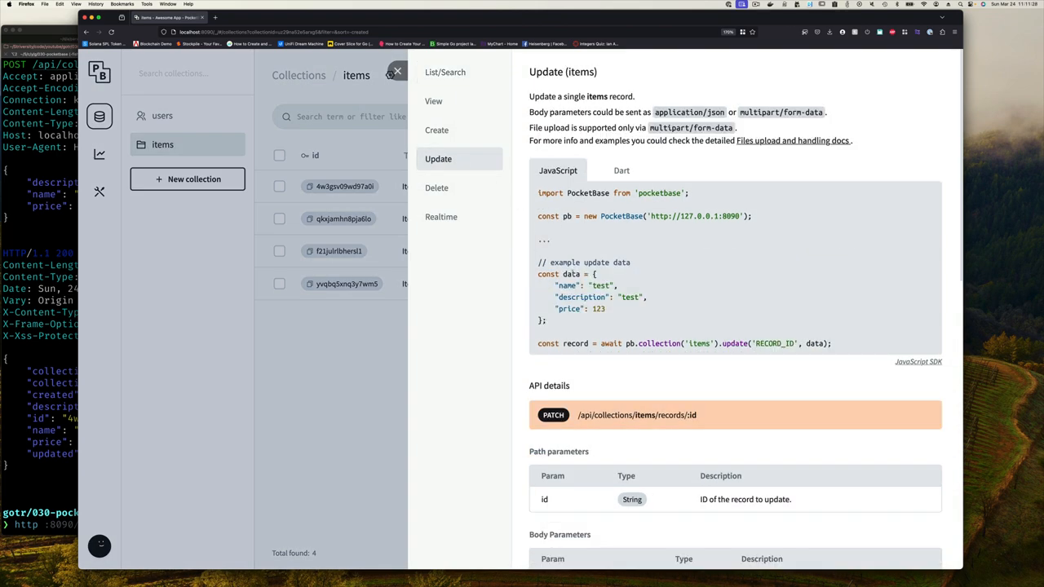
scroll("down", 3)
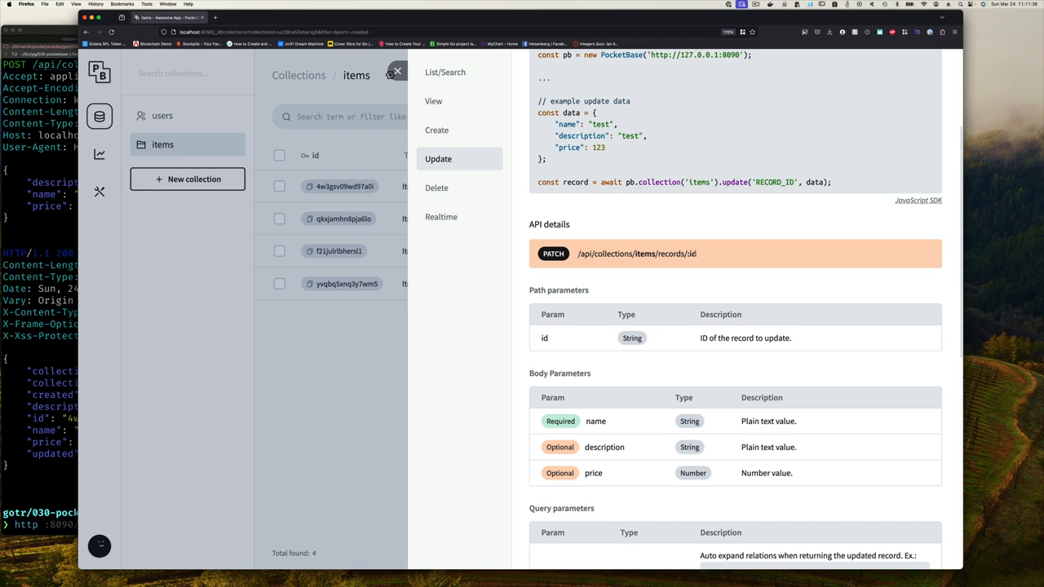
scroll("down", 3)
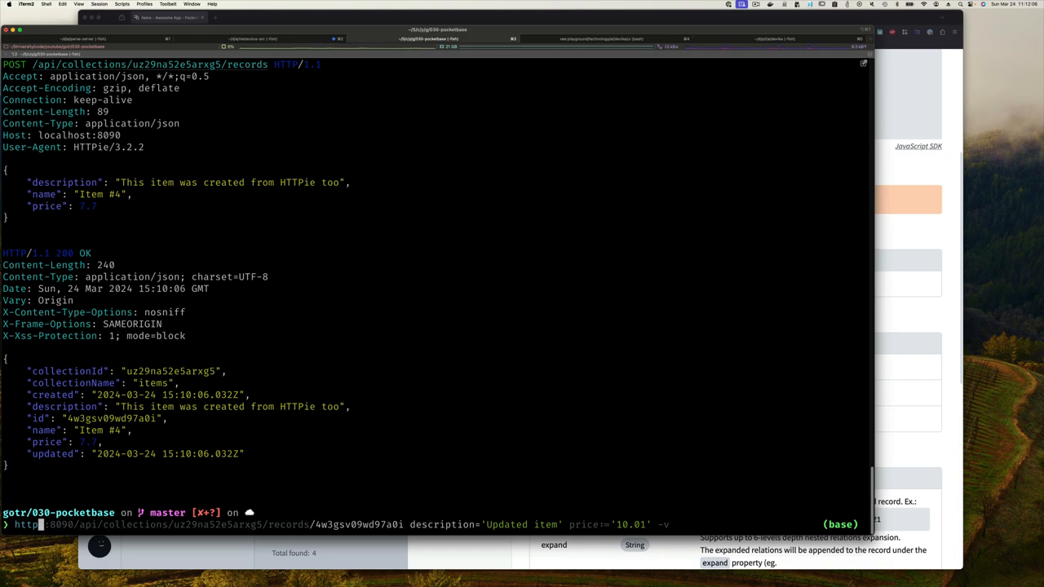
Run the PATCH updating Item #4 to 'Updated item' at 10.01, returning 200 OK
type("PATCH")
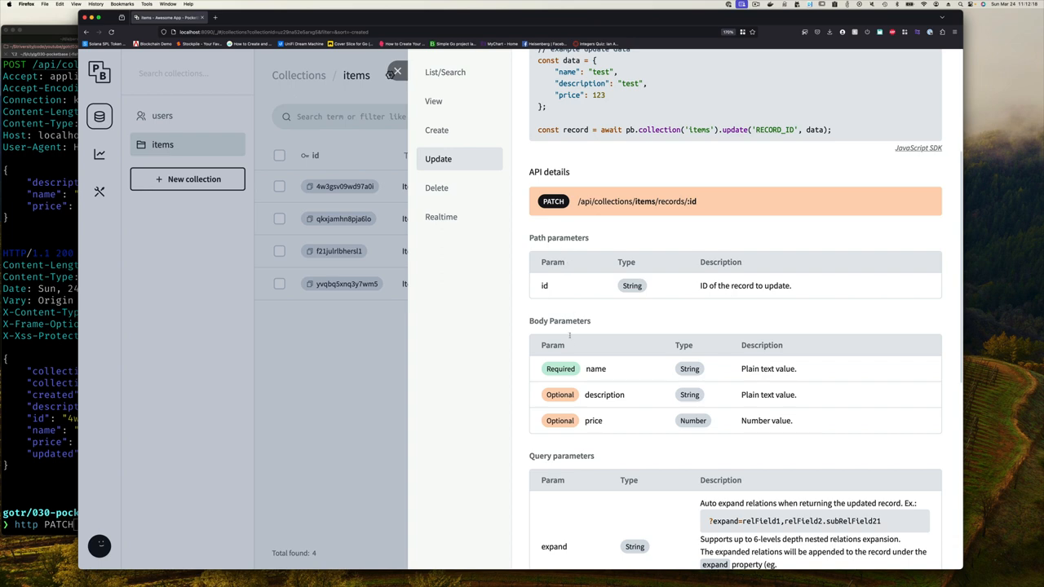
scroll("down", 3)
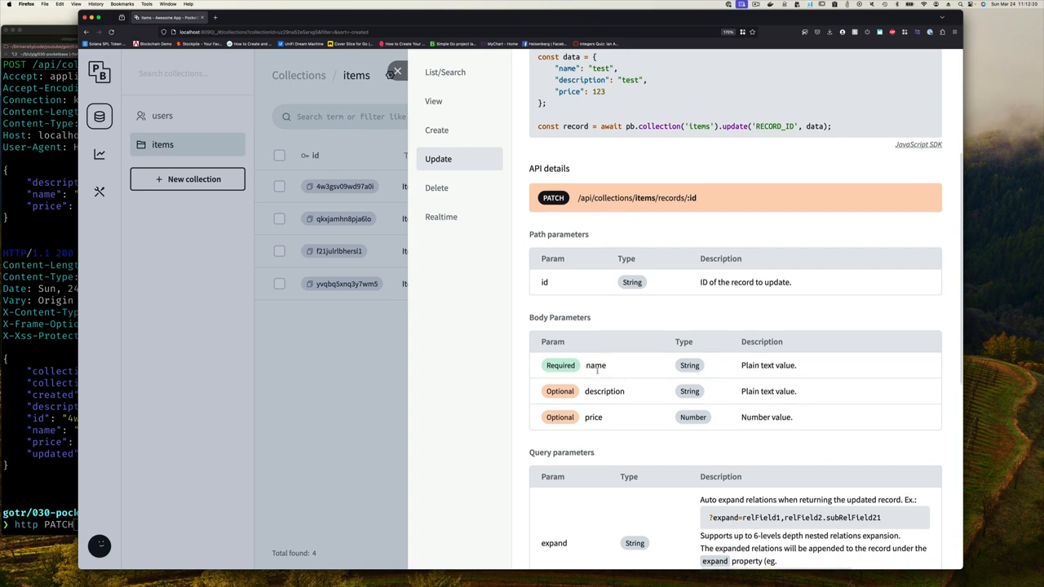
scroll("down", 3)
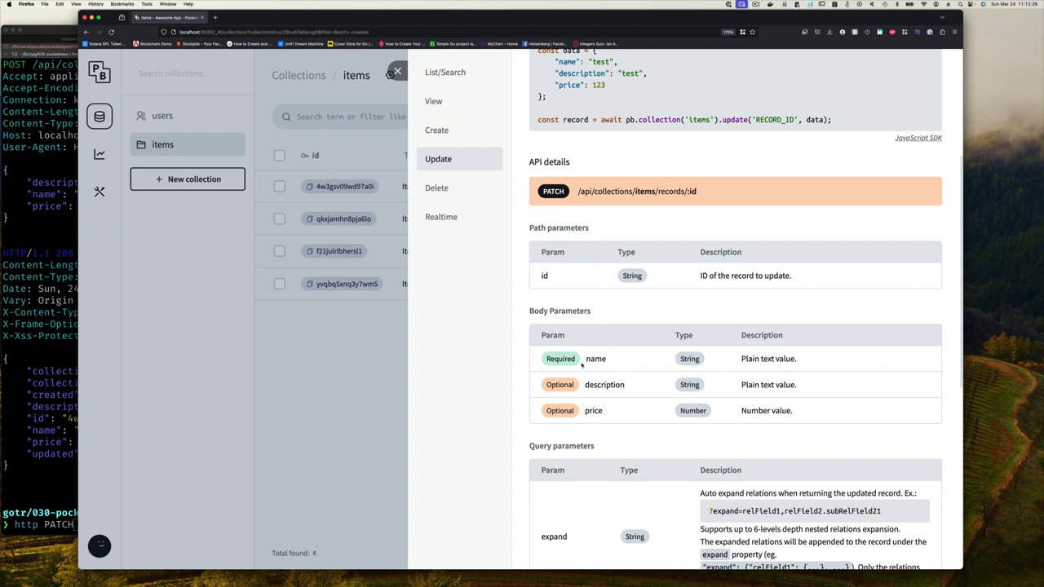
scroll("down", 3)
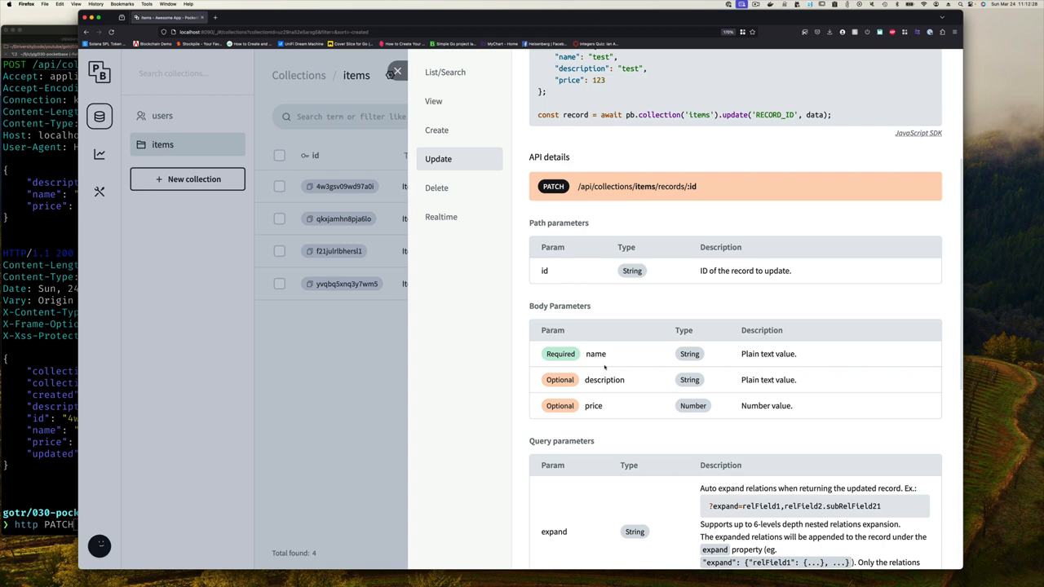
scroll("down", 3)
type(" :8090/api/collections/uz29na52e5arxg5/records/4w3gsv09wd97a0i description='Updated item' price:='10.01' -v")
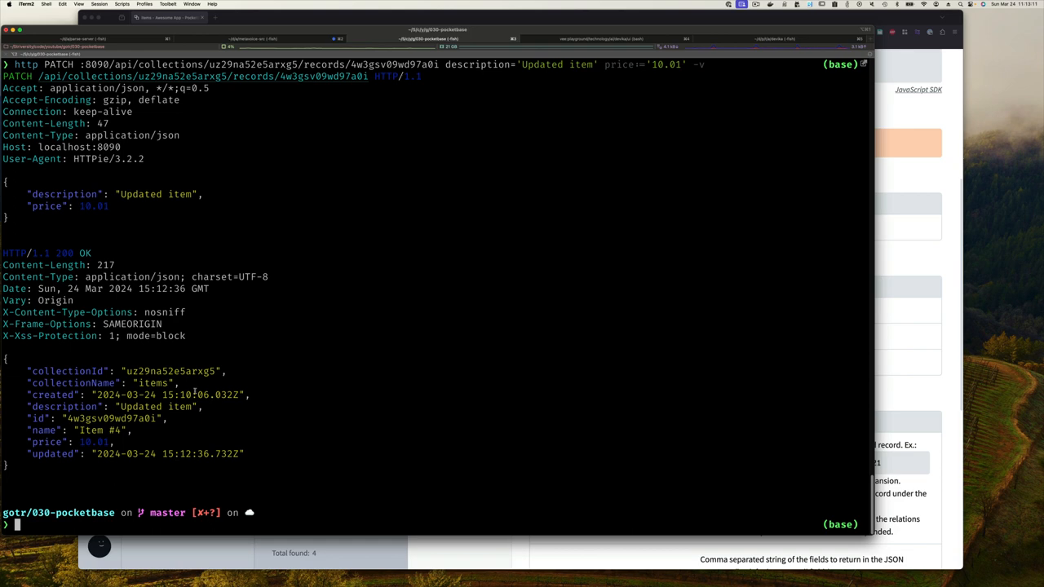
mouse_move(268, 424)
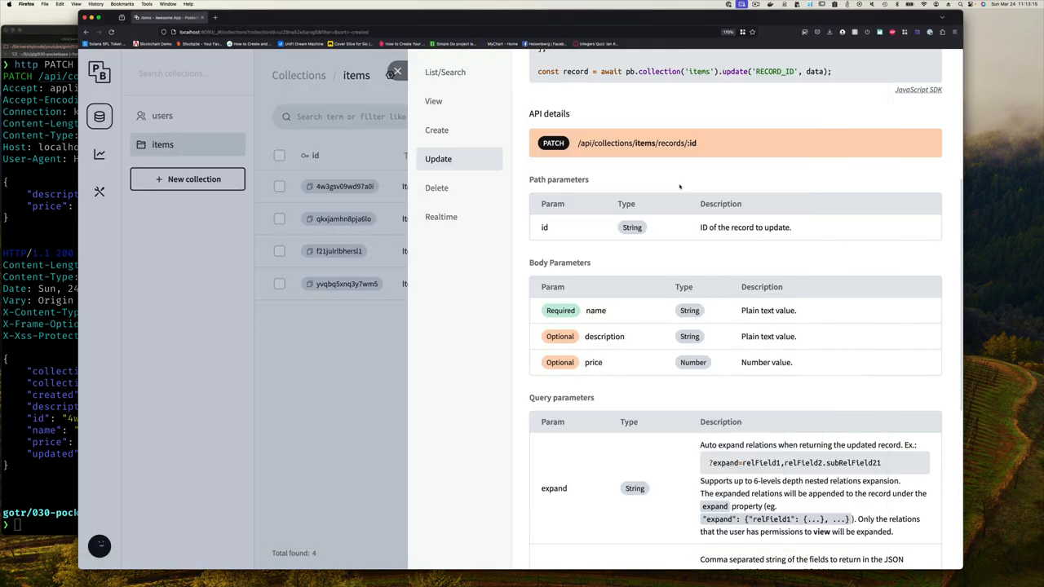
Return to the records table showing Item #4 as 'Updated item' at 10.01
left_click(398, 71)
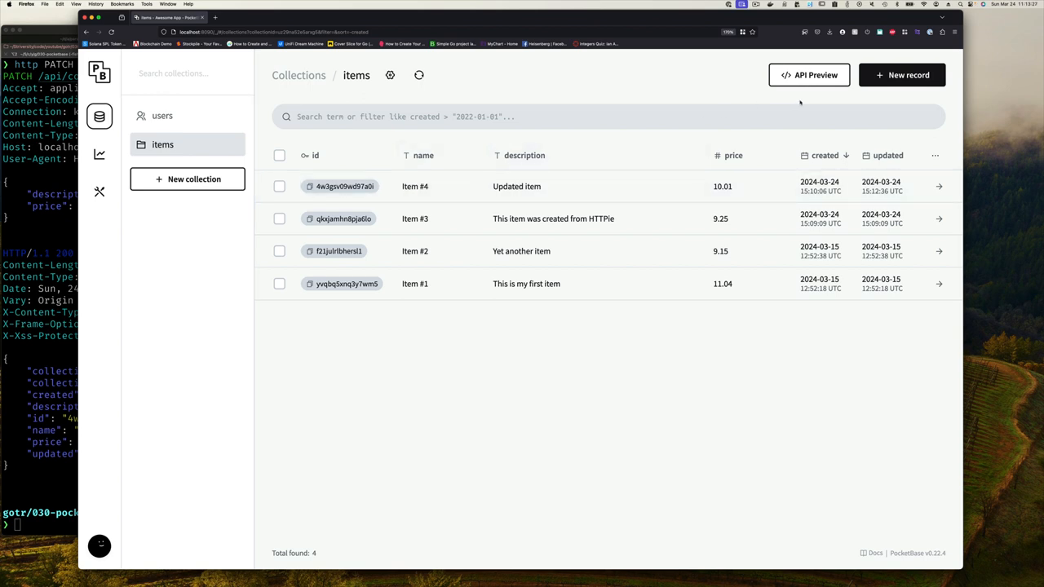
left_click(809, 75)
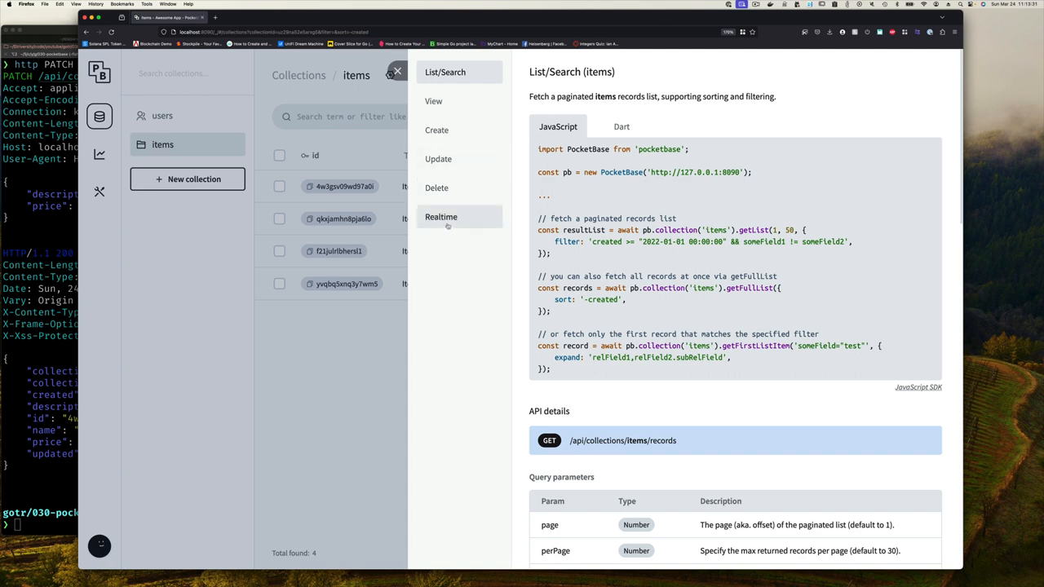
left_click(398, 72)
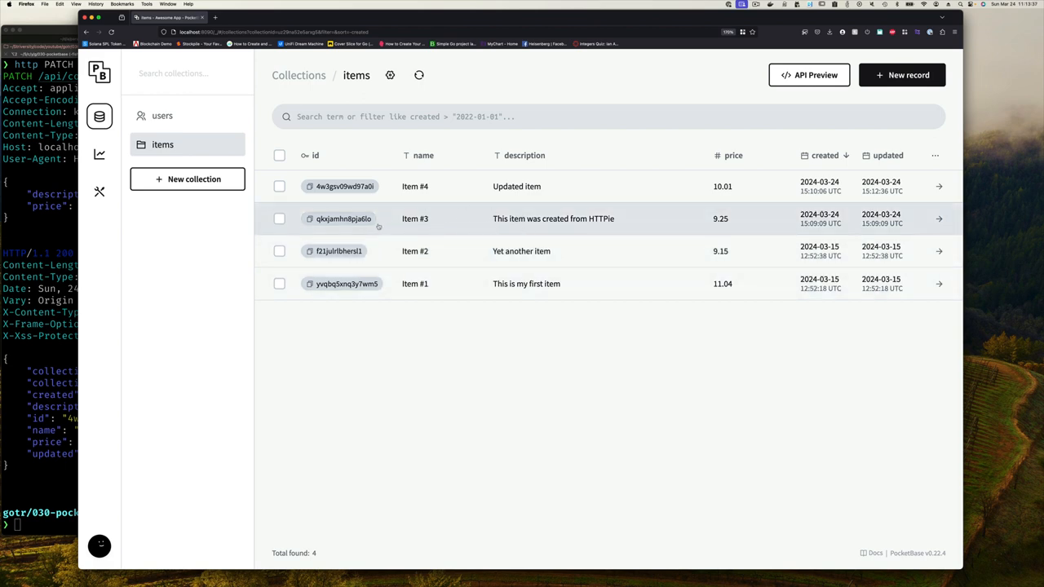
mouse_move(210, 287)
type("http PATCH :8090/api/collections/uz29na52e5arxg5/records/")
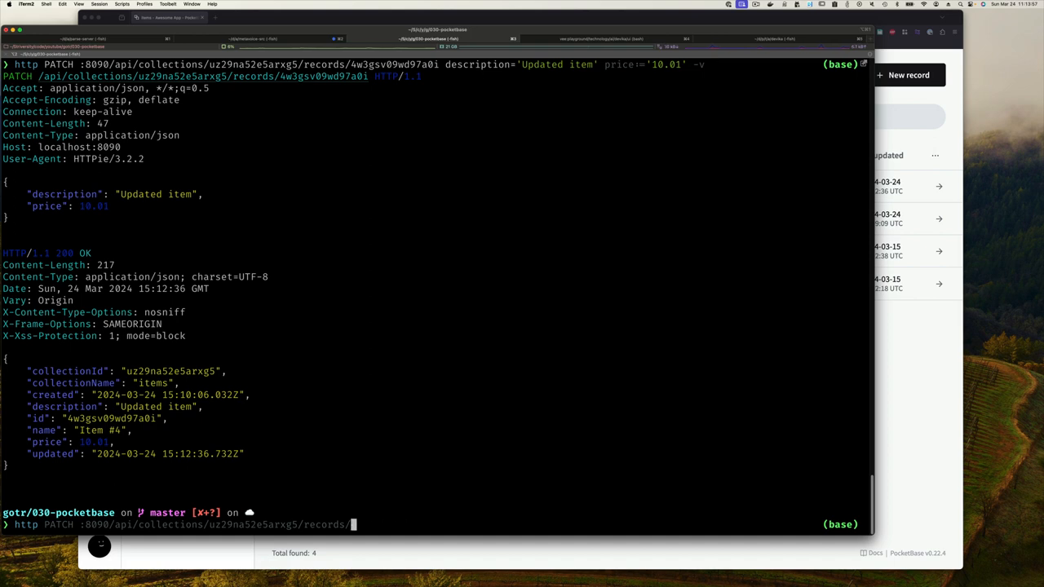
View the Delete endpoint in the items API preview after entering record id qkxjamhn8pja6lo
type("qkxjamhn8pja6lo")
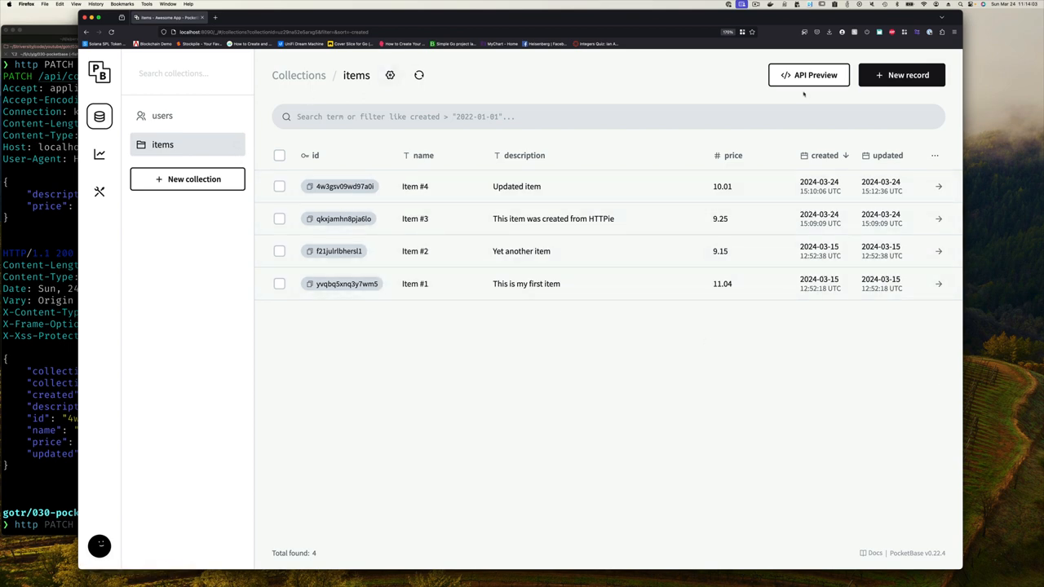
left_click(809, 75)
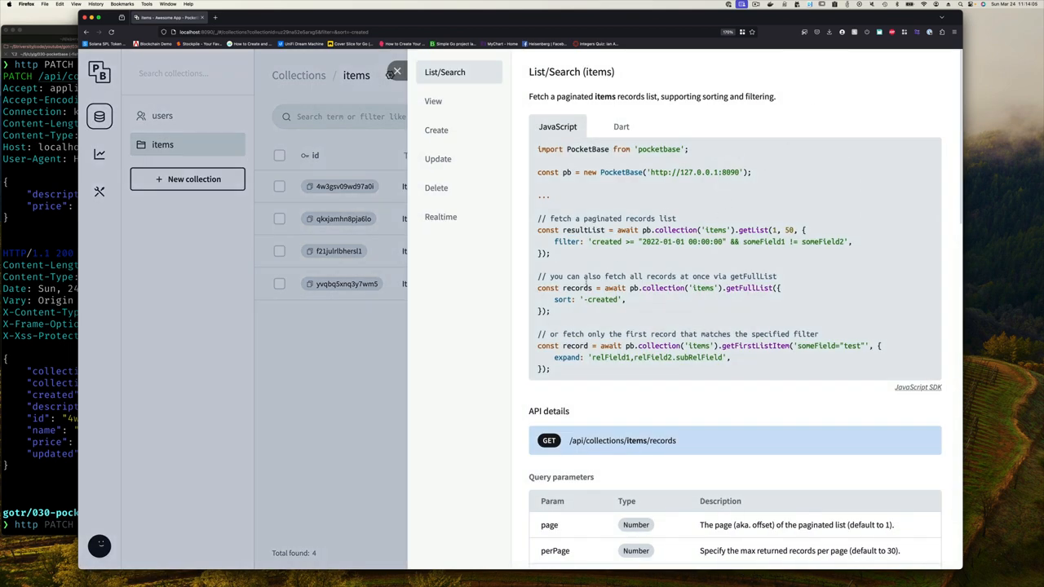
left_click(437, 187)
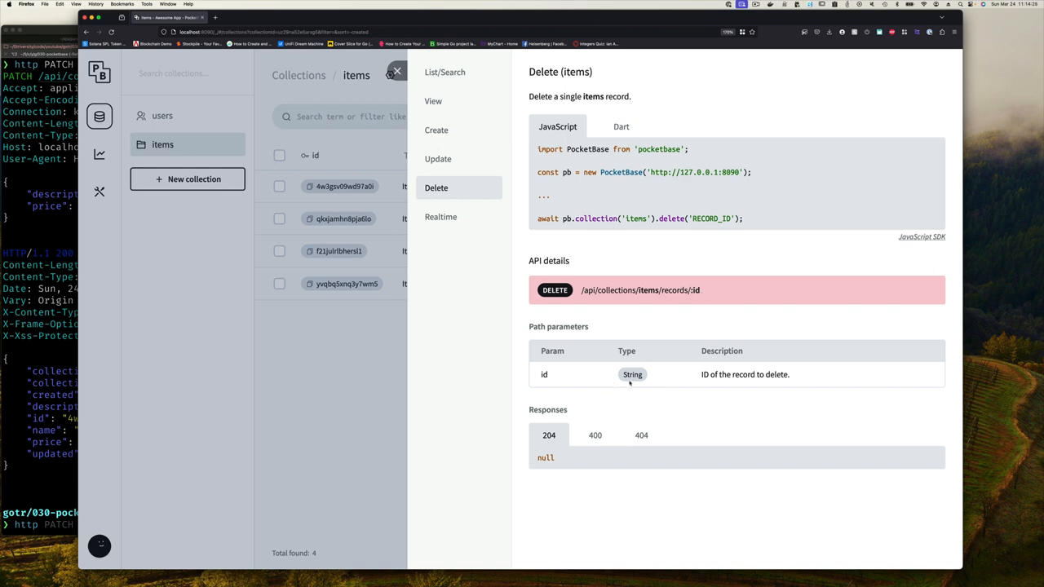
mouse_move(620, 372)
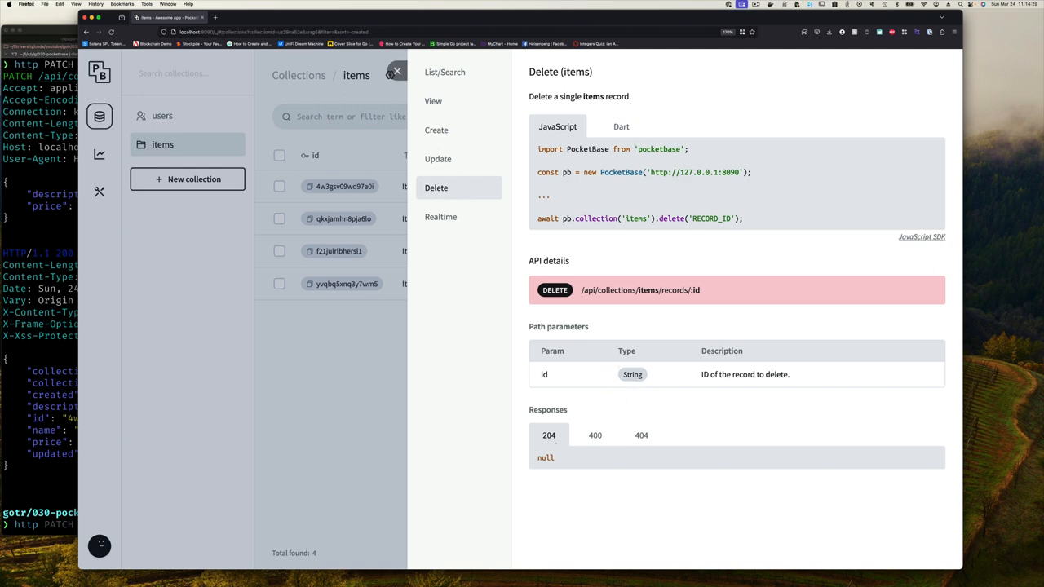
mouse_move(571, 457)
type("http DELETE :8090/api/collections/uz29na52e5arxg5/records/qkxjamhn8pja6lo")
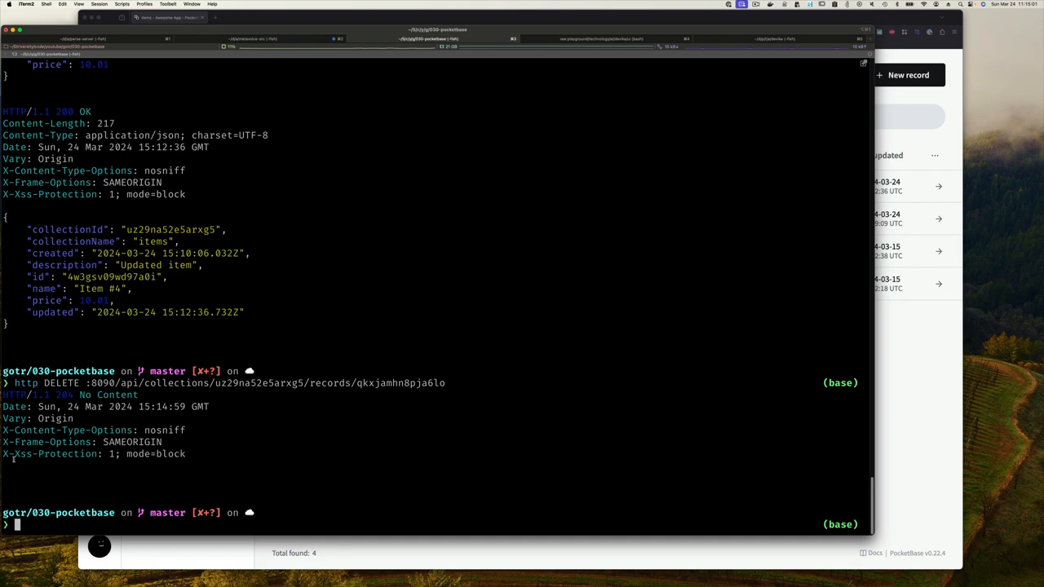
mouse_move(894, 411)
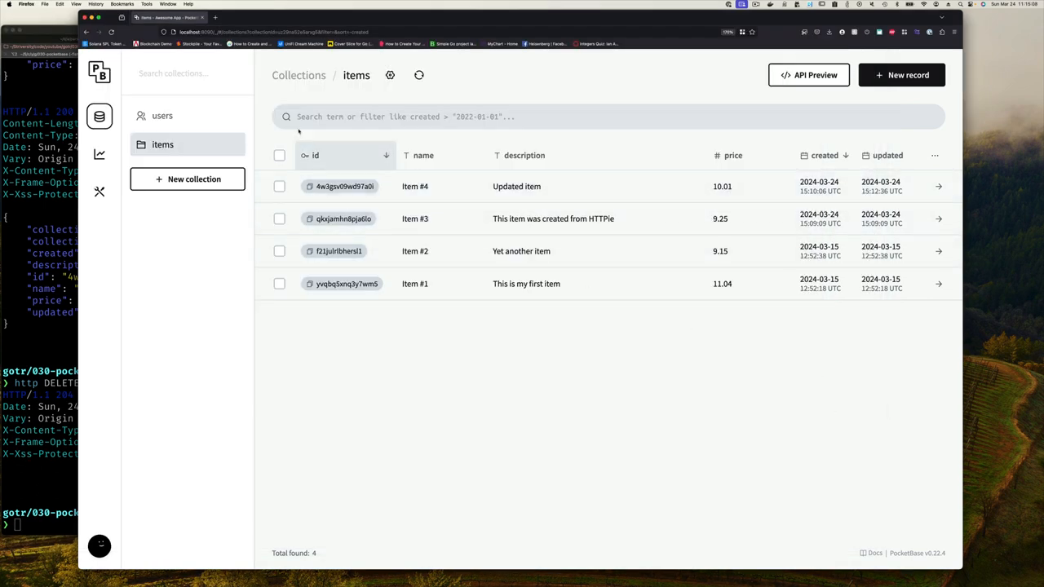
mouse_move(420, 75)
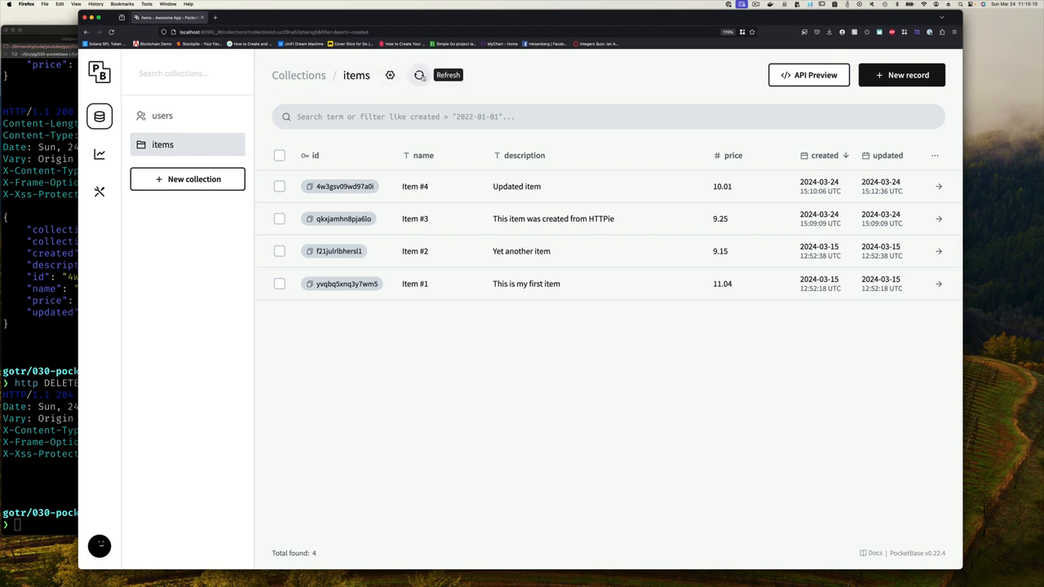